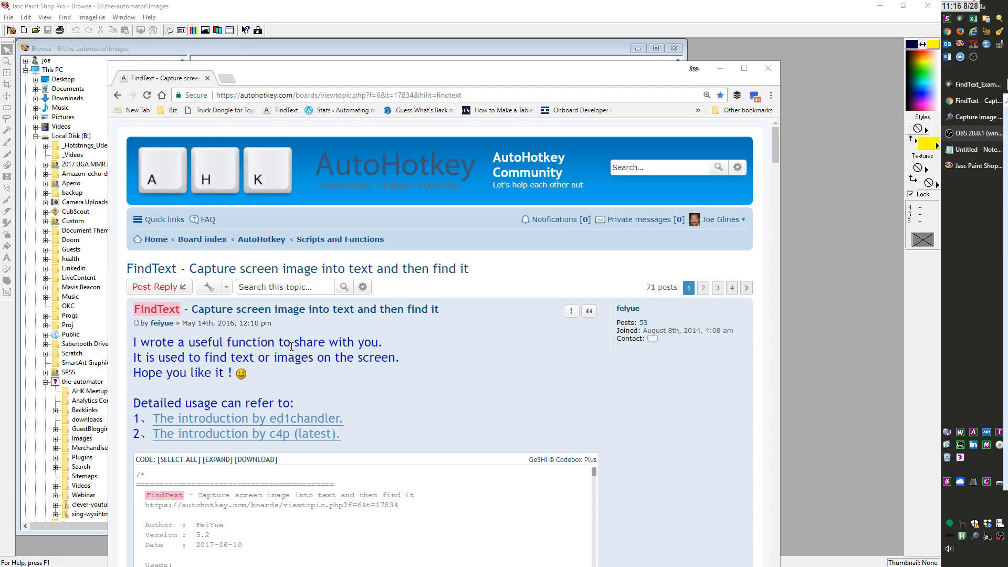
pyautogui.moveTo(476, 380)
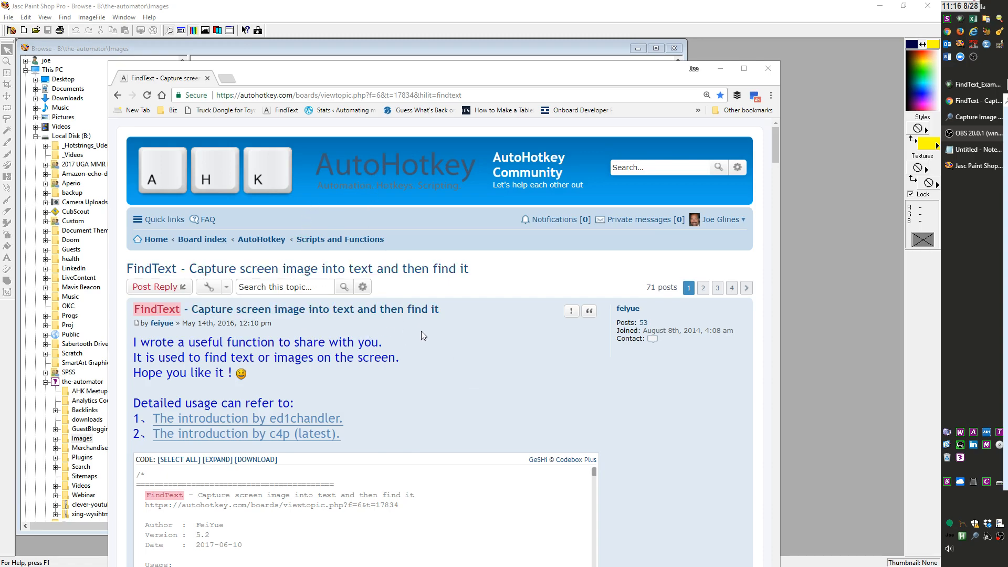
pyautogui.moveTo(491, 391)
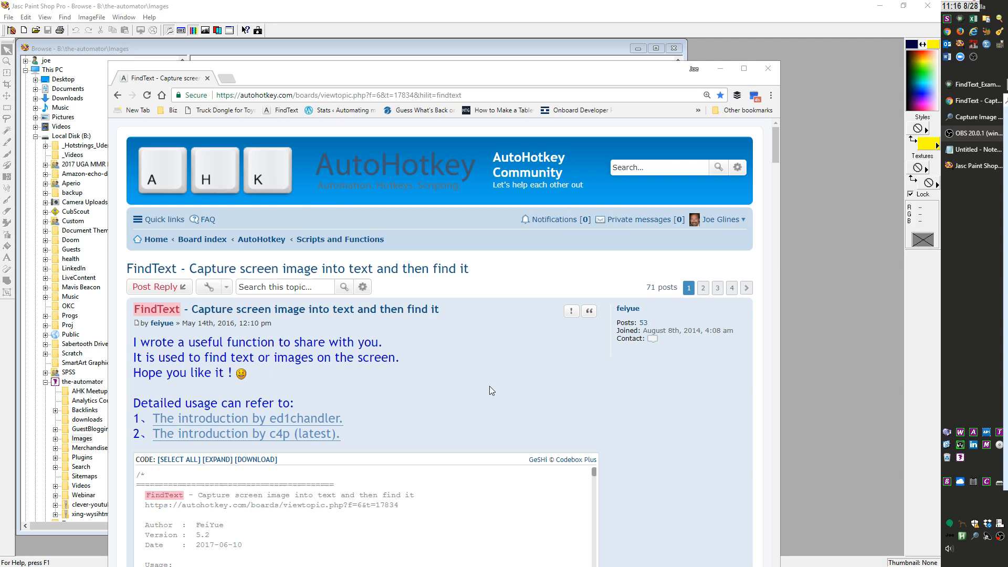
pyautogui.moveTo(680, 146)
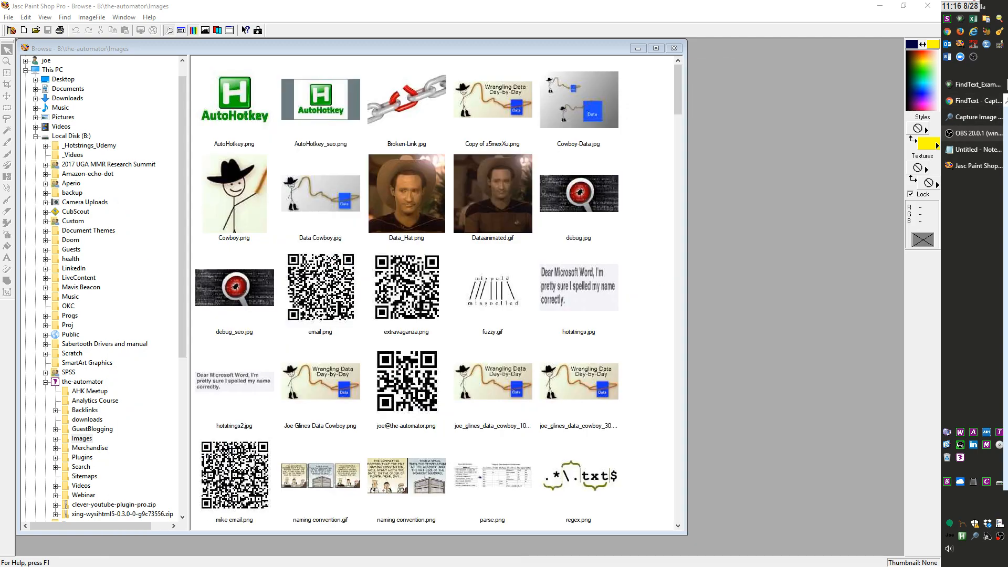
# - Start FindText's Capture Image To Text tool and enter capture mode
pyautogui.click(973, 117)
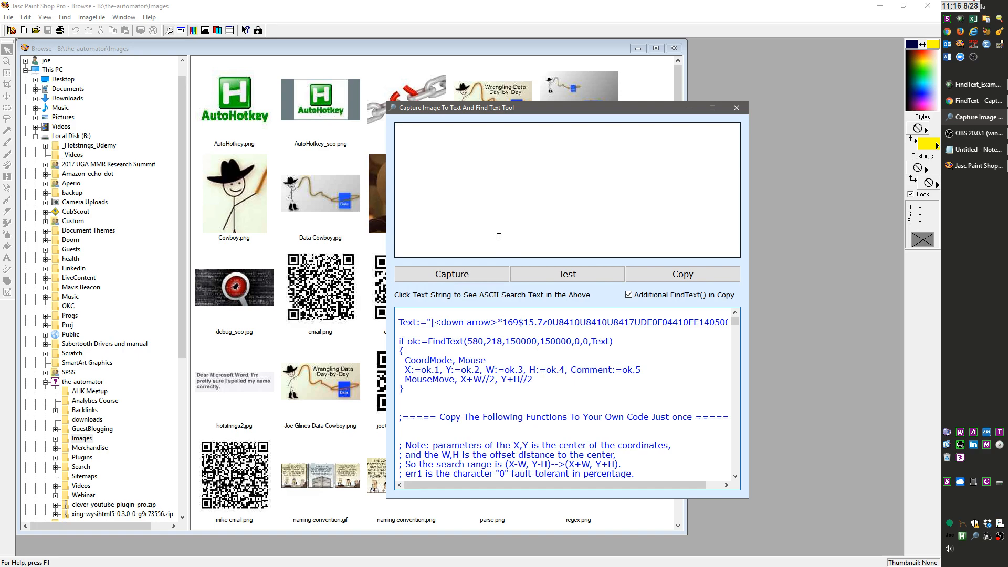
pyautogui.moveTo(484, 245)
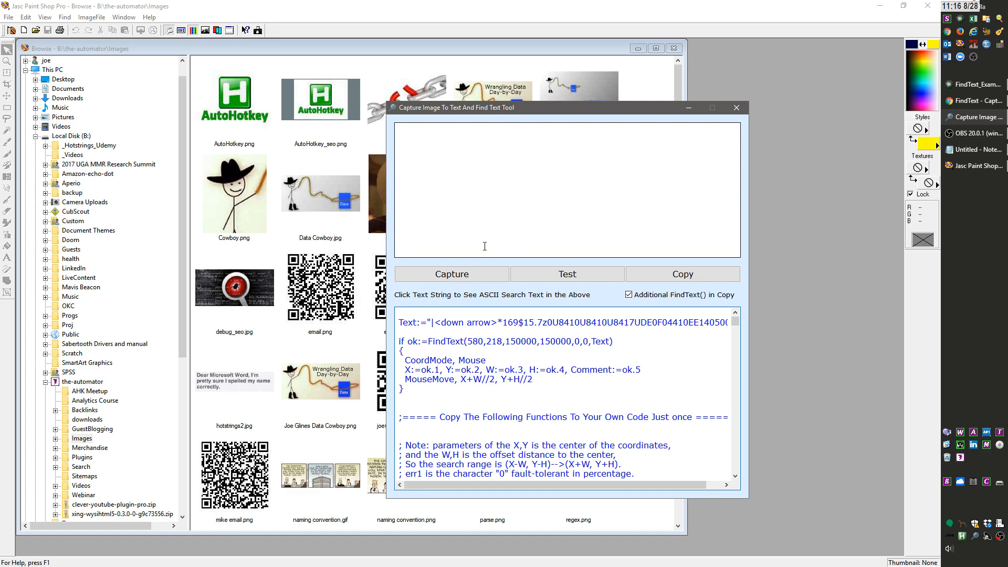
pyautogui.moveTo(516, 222)
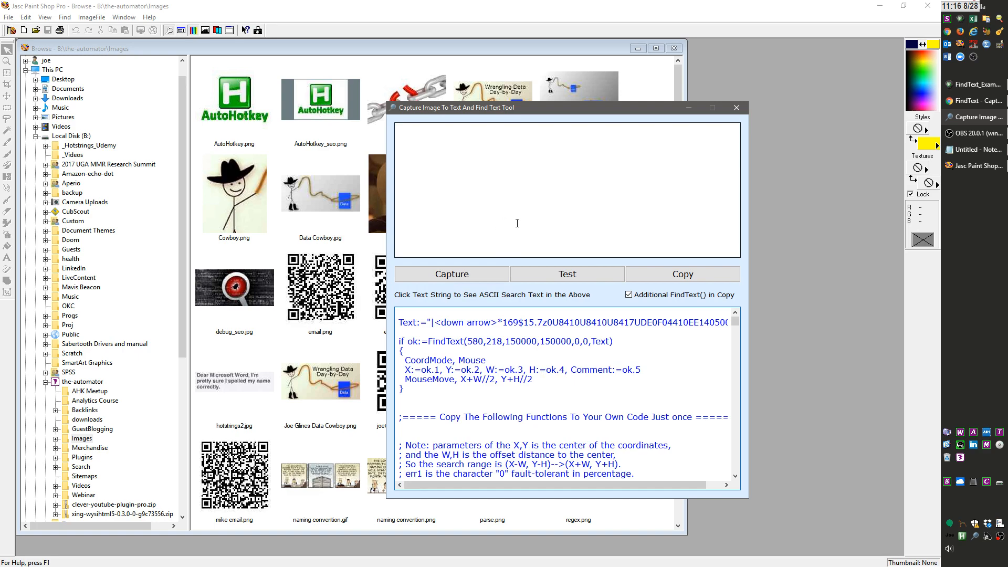
pyautogui.moveTo(561, 166)
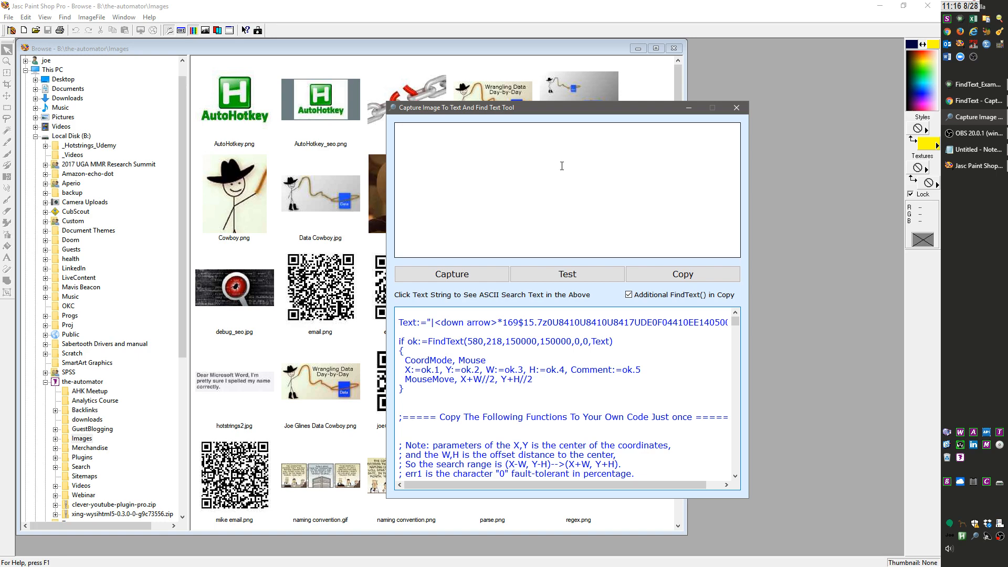
pyautogui.moveTo(547, 178)
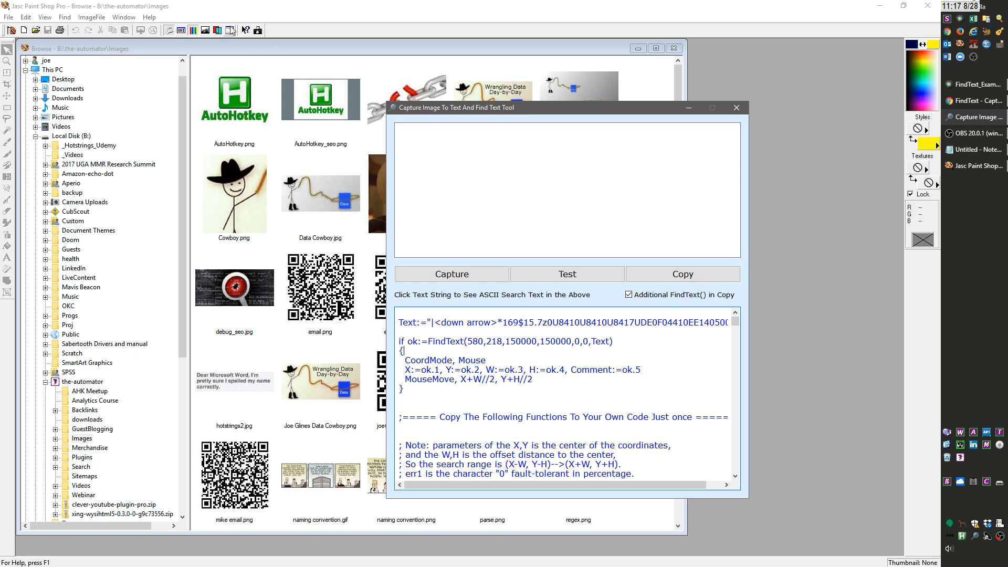
pyautogui.click(737, 107)
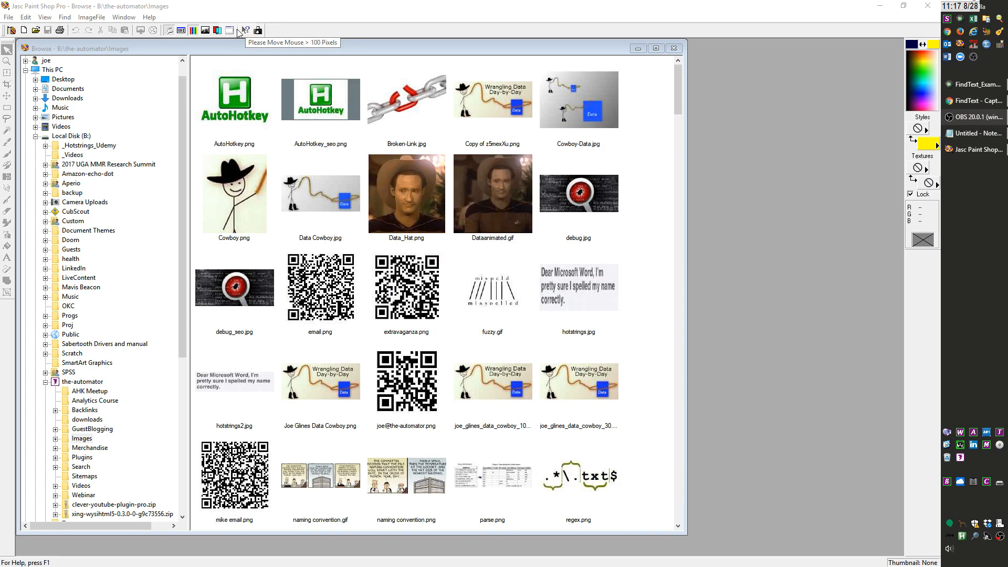
# - Capture the Paint Shop Pro toolbar button, trim its edges down to the glyph, and accept it
pyautogui.click(259, 31)
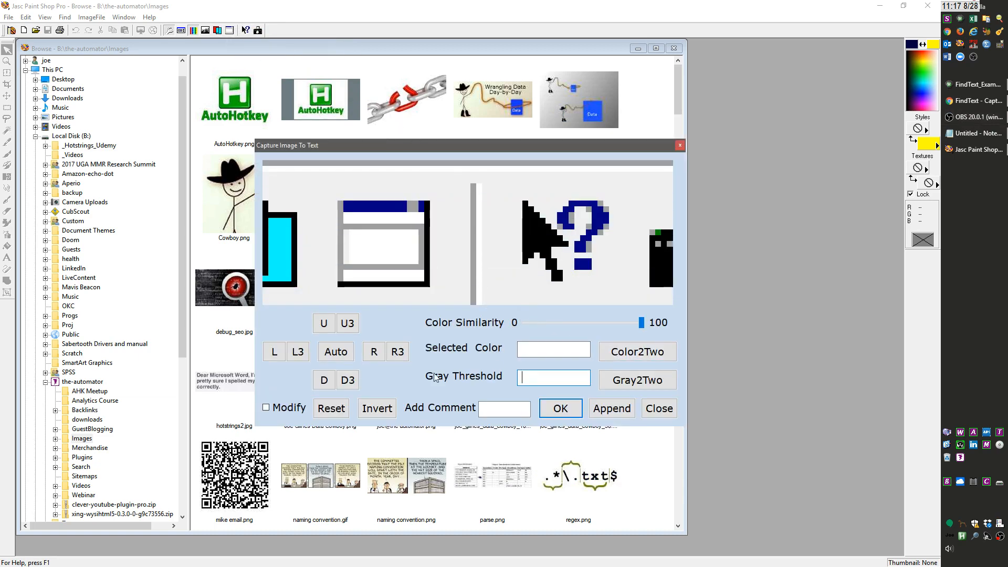
pyautogui.click(397, 352)
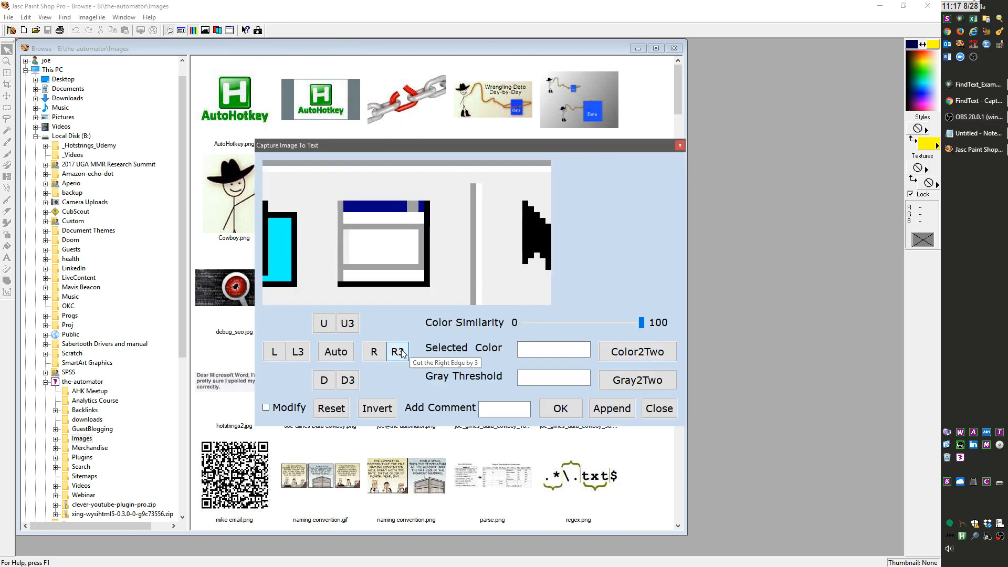
pyautogui.click(397, 352)
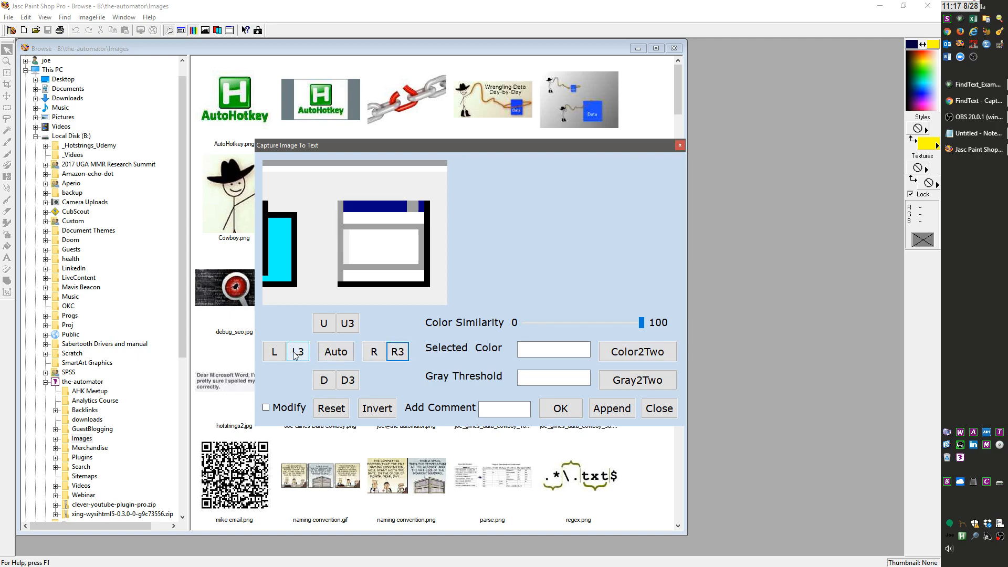
pyautogui.click(297, 352)
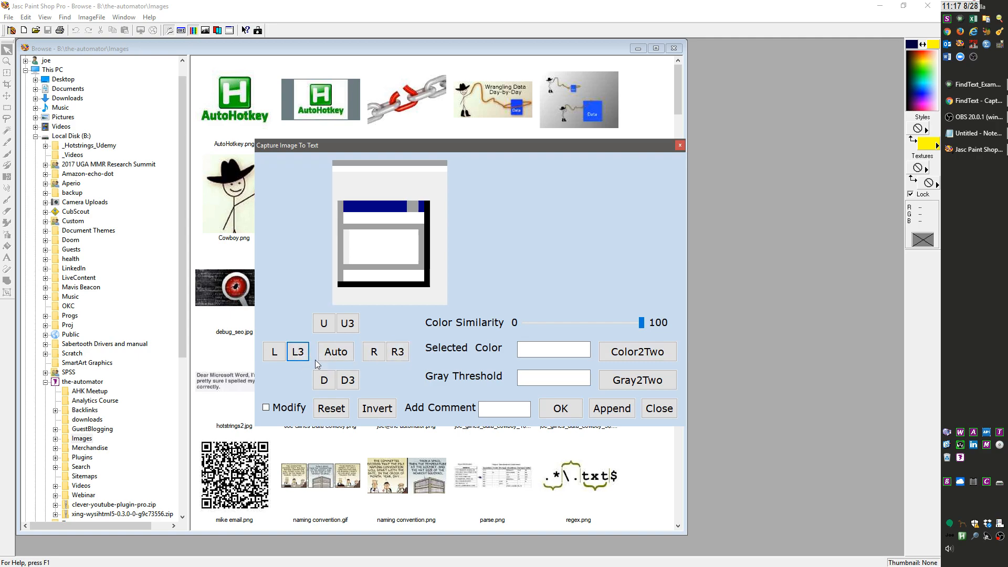
pyautogui.click(374, 351)
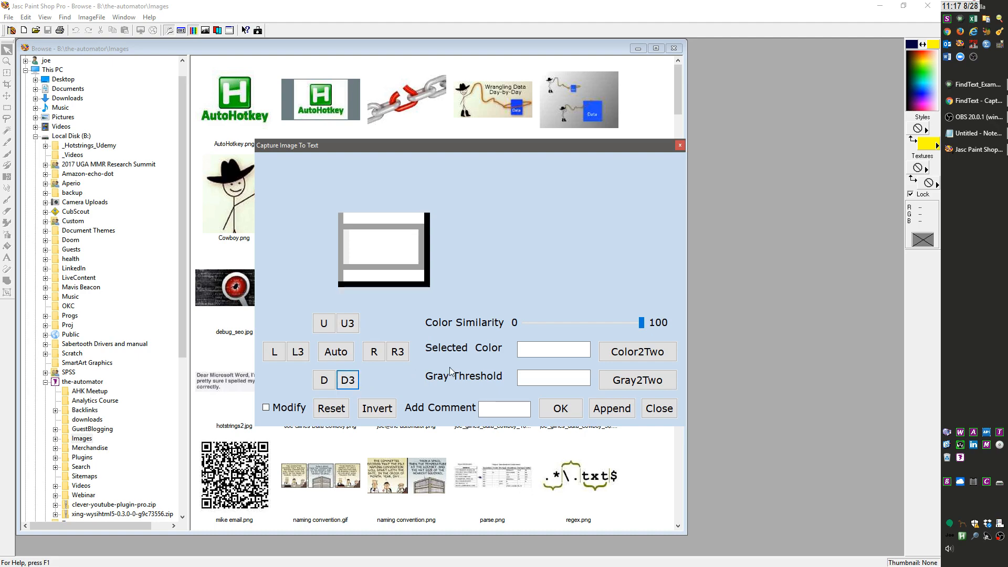
pyautogui.click(637, 379)
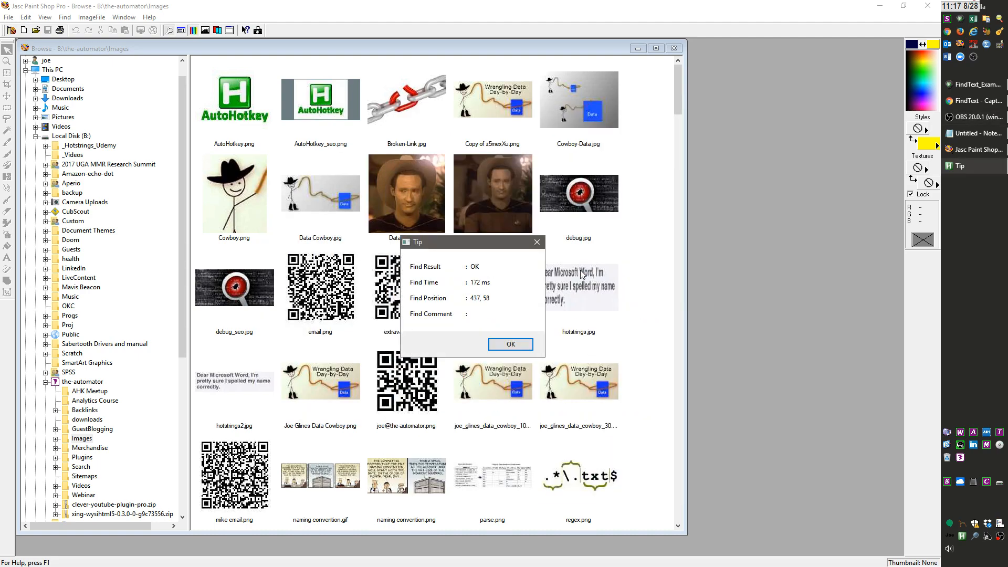
# - Dismiss the find result and bring the capture tool back showing the generated search text
pyautogui.click(510, 344)
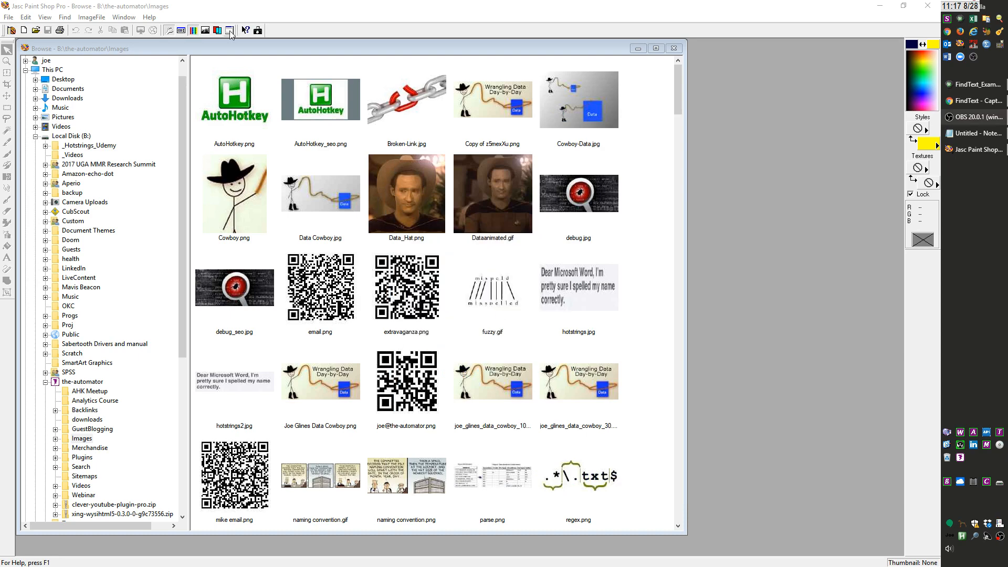
pyautogui.click(229, 31)
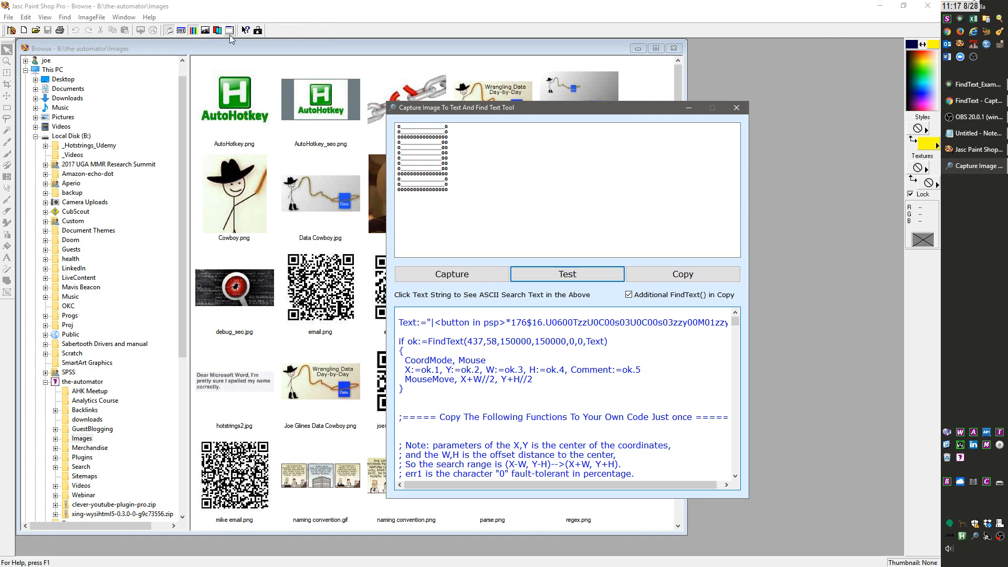
pyautogui.moveTo(715, 145)
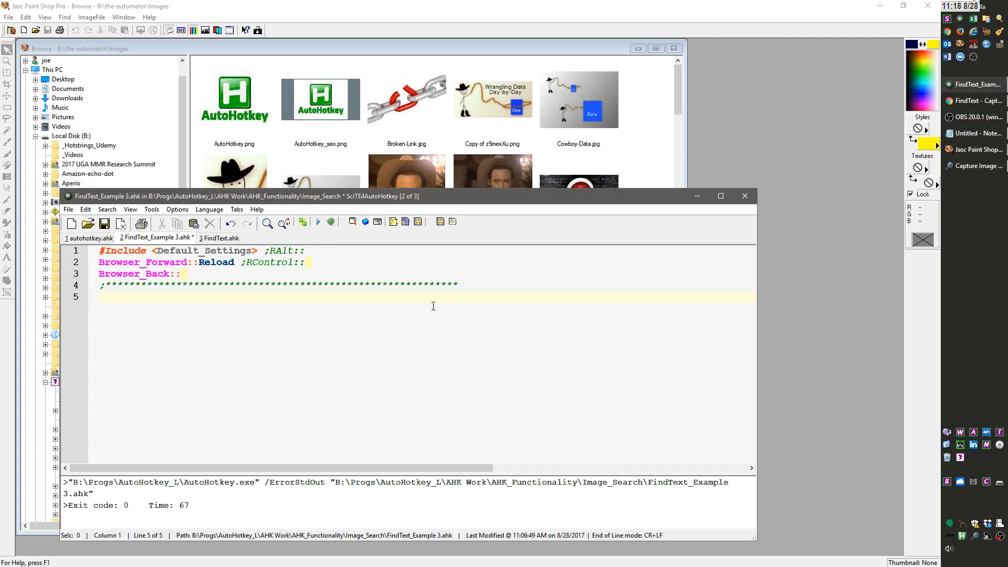
# - Write the if (ok:=FindText(...)) search line using the captured <button in psp> pattern
pyautogui.write('ft')
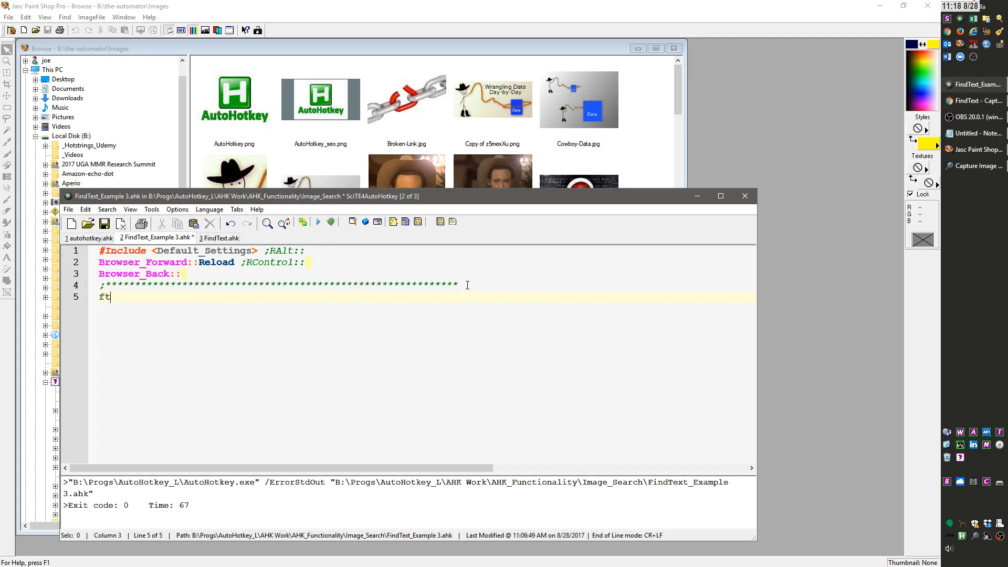
pyautogui.write('if (ok:=FindText(0,0,150000,150000,0,0,""))')
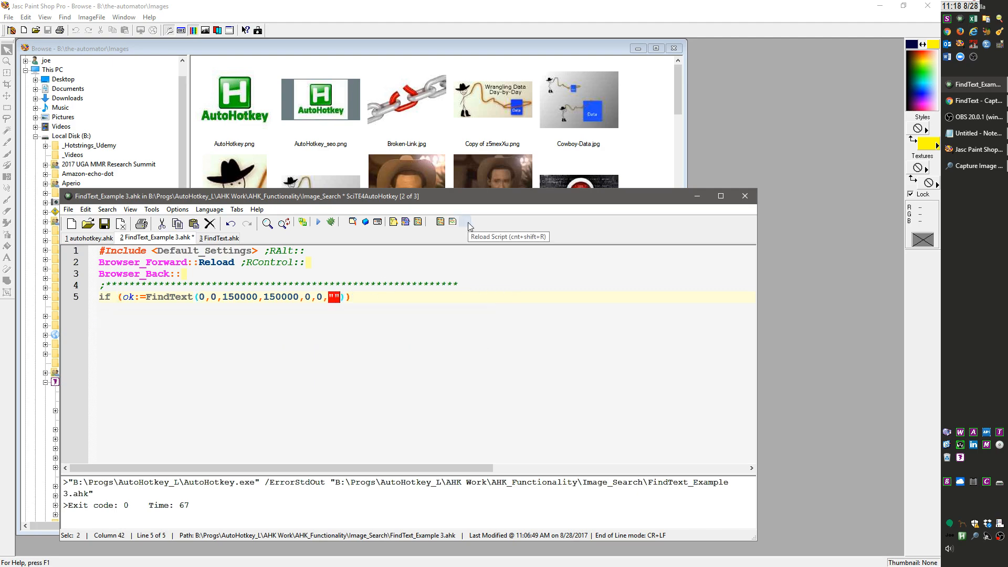
pyautogui.write('<button in psp>*176$16.U0600TzzU0C00s03U0C00s03zzy00M01zzy')
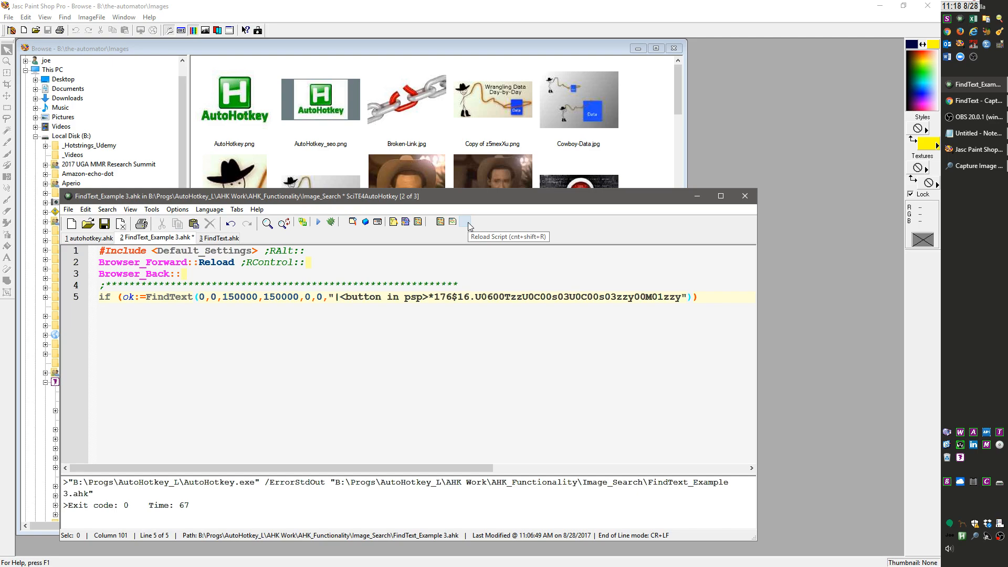
pyautogui.moveTo(405, 309)
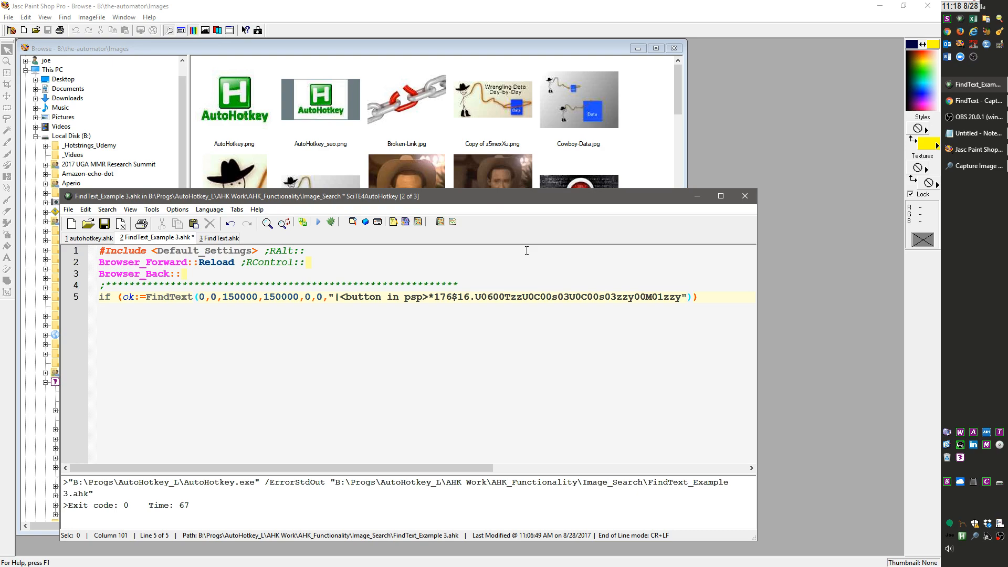
# - Add a FindText_Left_Click(Ok,X_Adj:=0,Y_Adj:=0,MoveBack:=0) call beneath the search via the ftl hotstring
pyautogui.doubleClick(129, 296)
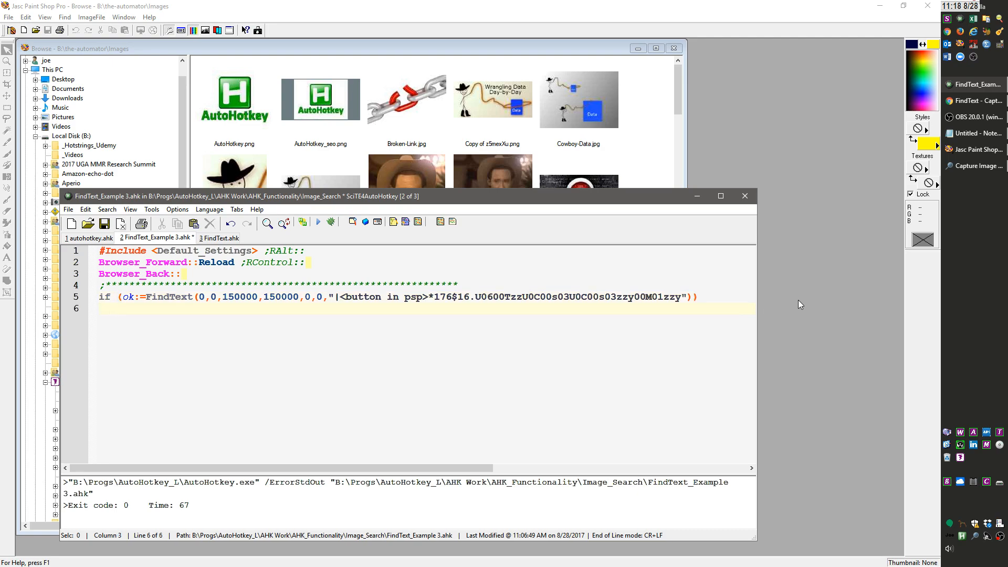
pyautogui.write('ftl')
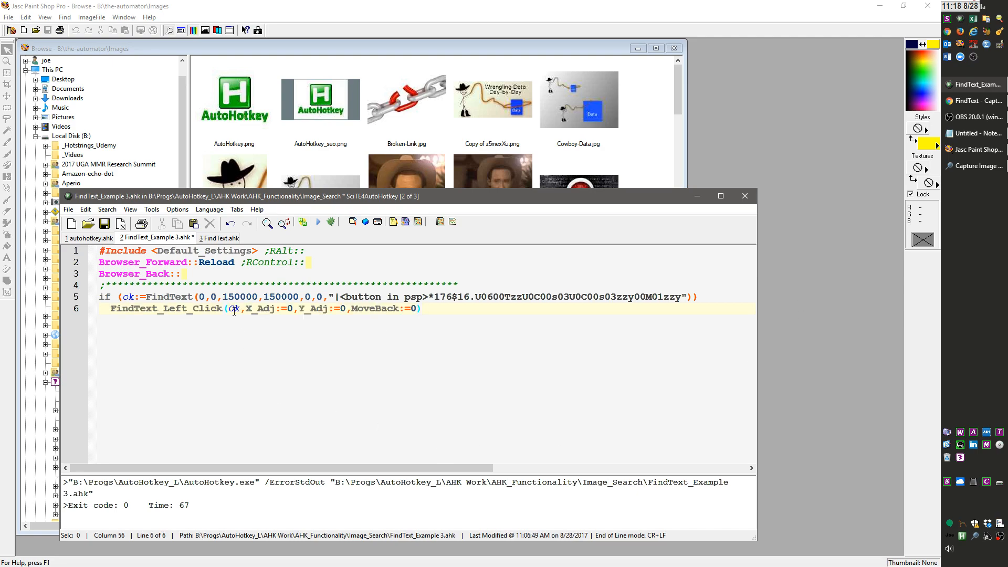
# - Rename the search variable to Ok and move into the left-click call's parameters
pyautogui.doubleClick(234, 309)
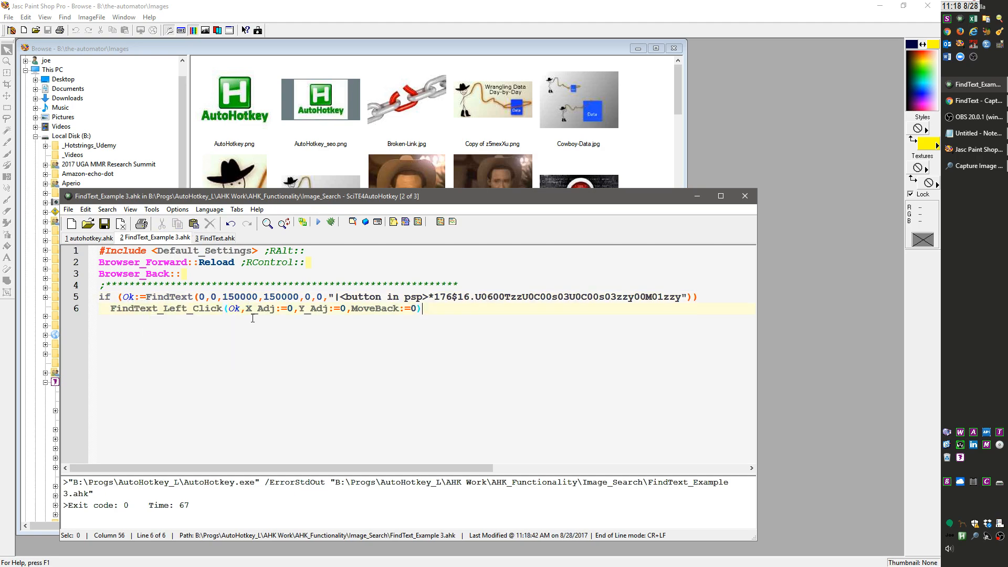
pyautogui.click(233, 308)
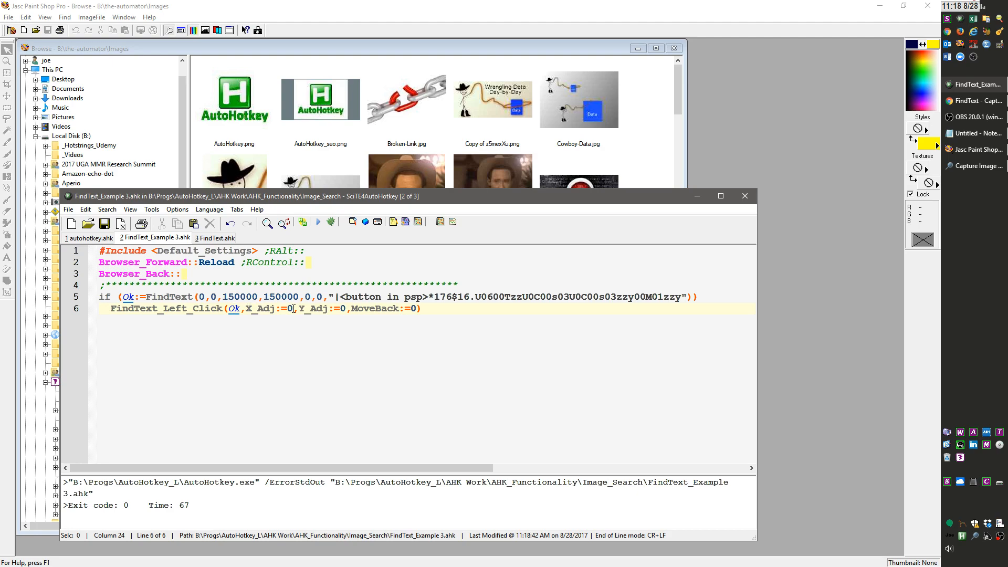
pyautogui.moveTo(313, 331)
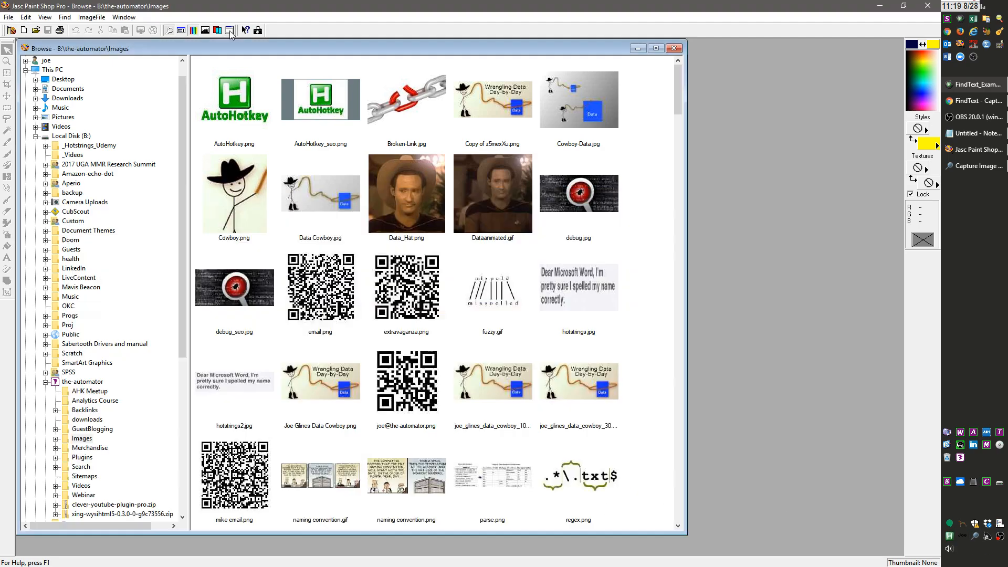
# - Run the script so the Paint Shop Pro toolbar button is clicked, showing the image browser
pyautogui.click(230, 30)
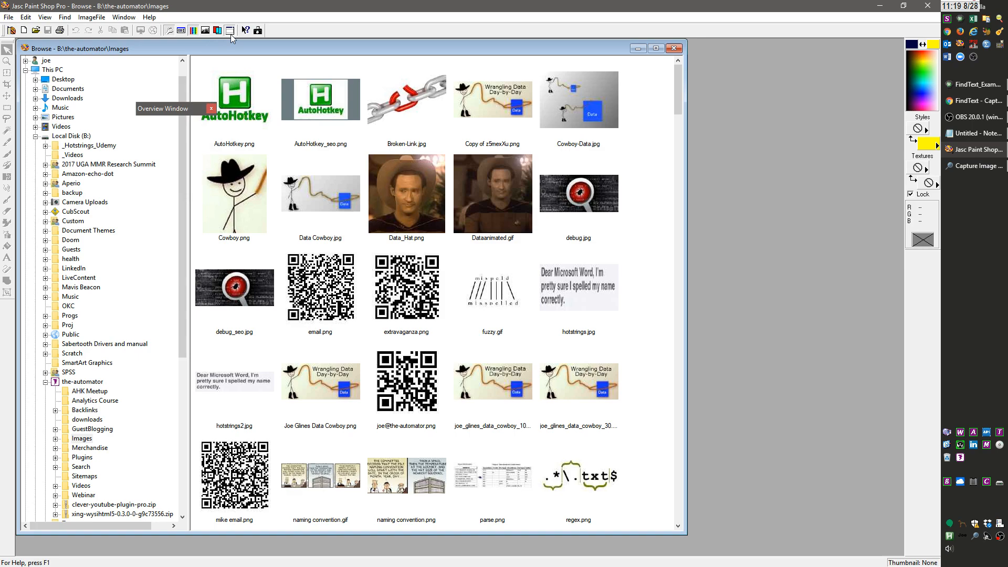
pyautogui.moveTo(407, 102)
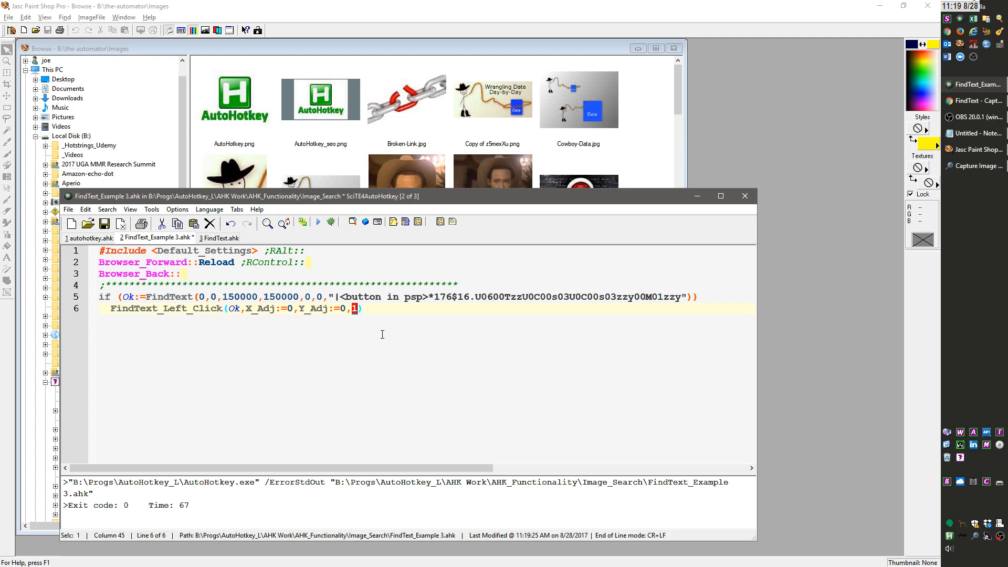
# - Browse the FindText.ahk library at the FindText_Left_Click definition, then return to the editor
pyautogui.click(221, 239)
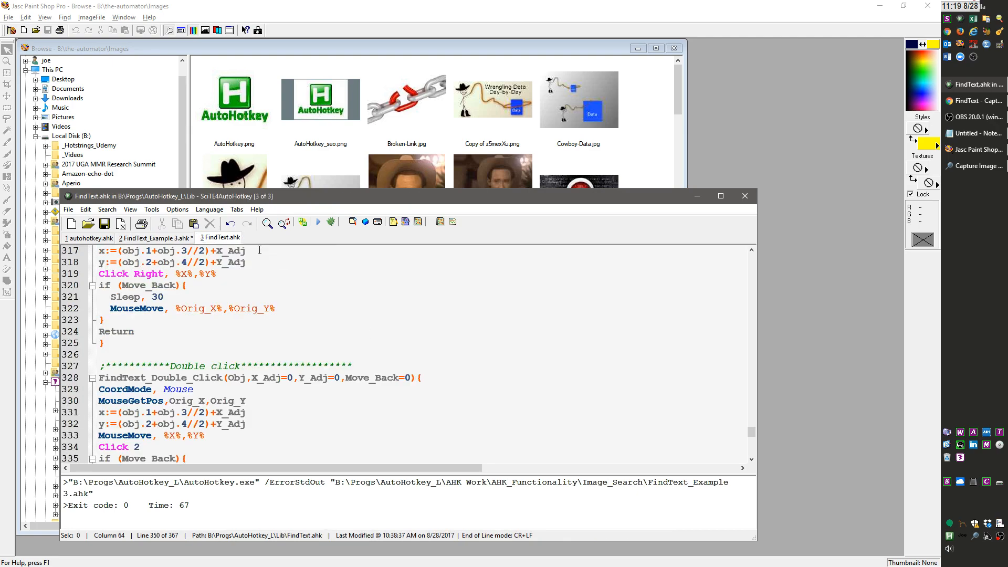
pyautogui.scroll(3)
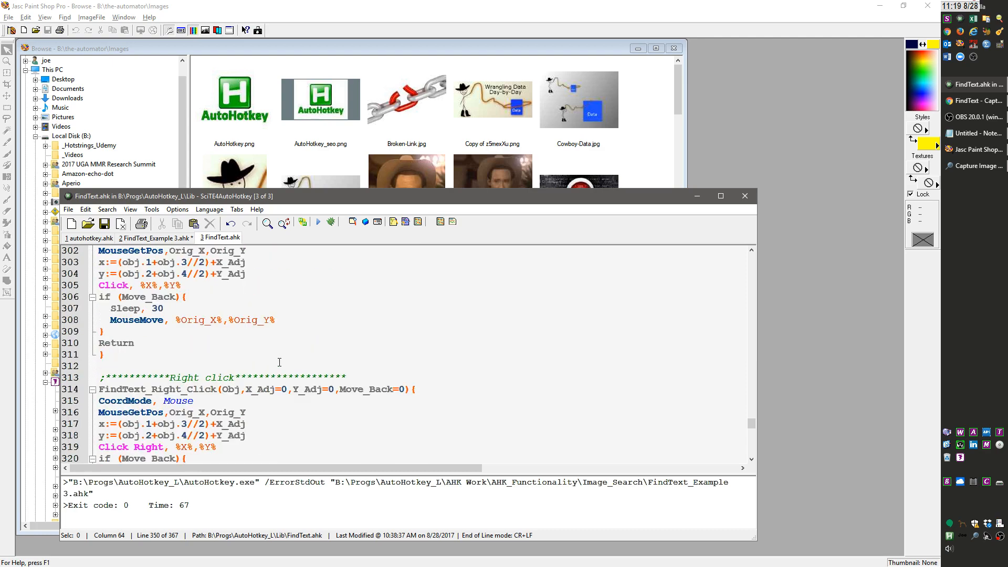
pyautogui.moveTo(266, 334)
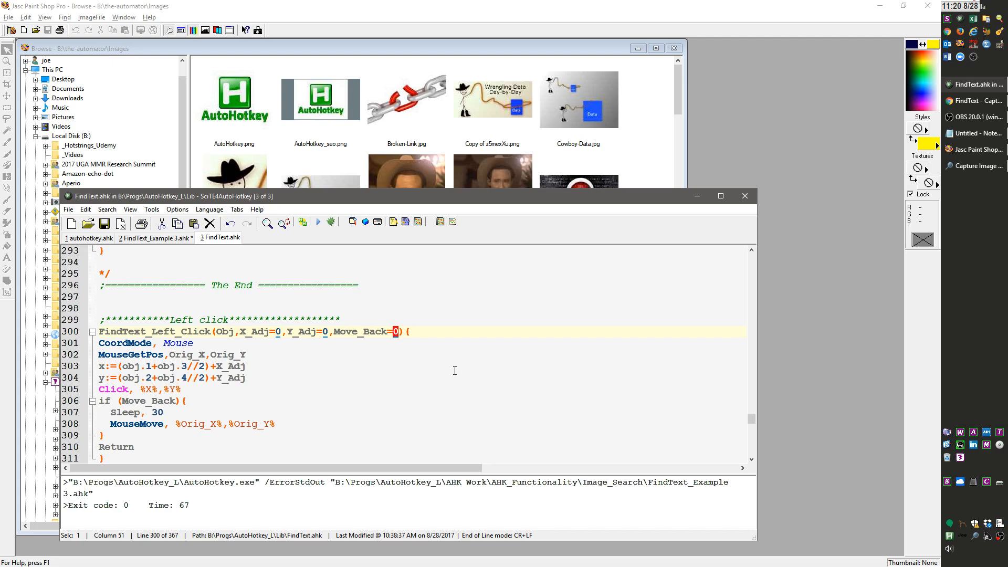
pyautogui.press('alt+tab')
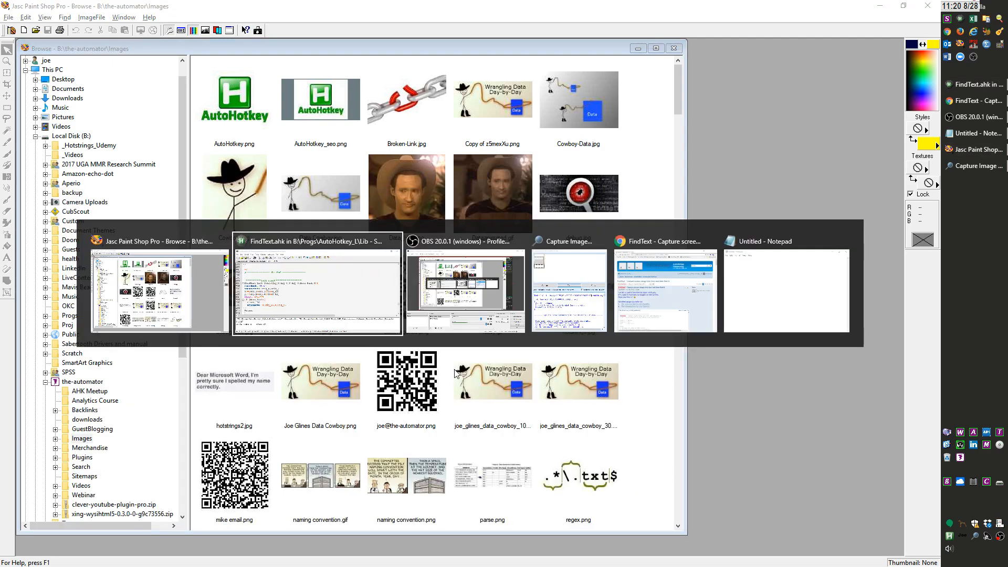
pyautogui.click(317, 242)
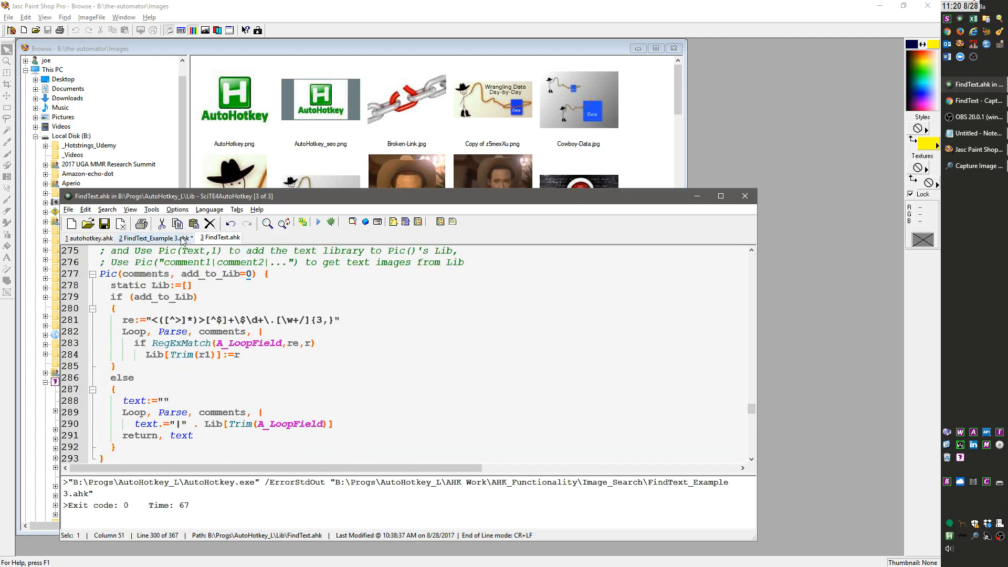
# - Add a FindText_Right_Click(Ok) call in FindText_Example 3.ahk and test it on the toolbar button
pyautogui.click(154, 237)
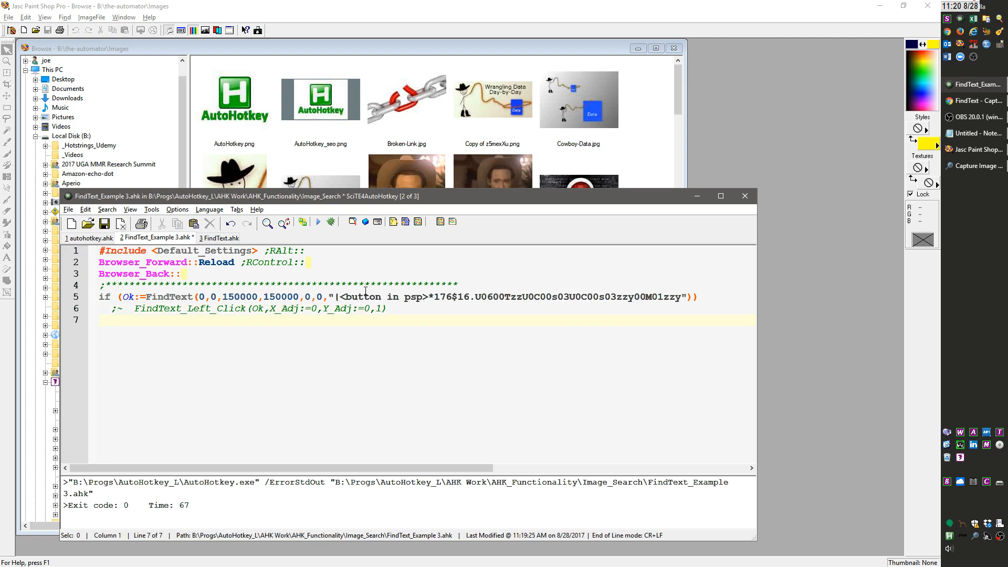
pyautogui.write('ftrc.')
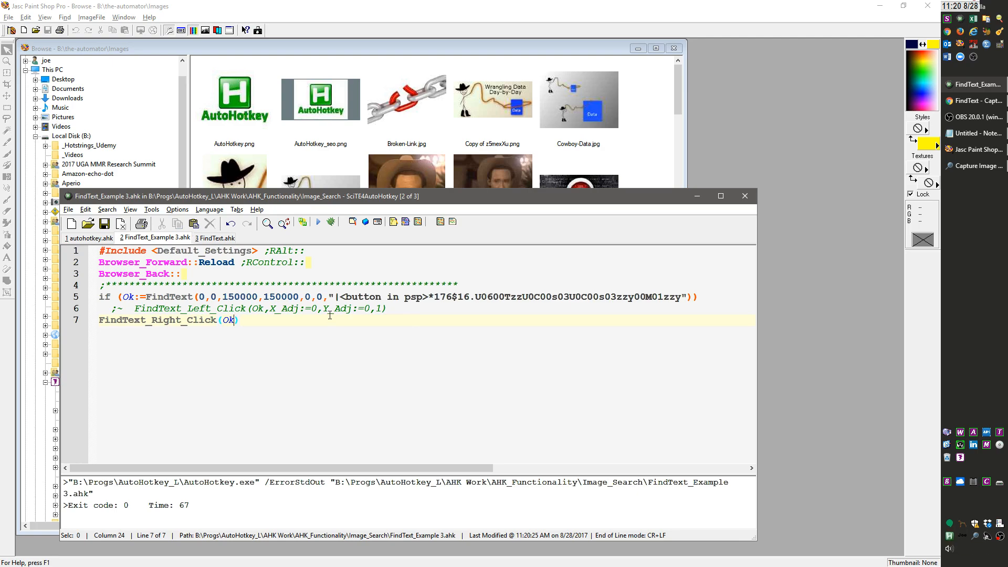
pyautogui.click(229, 30)
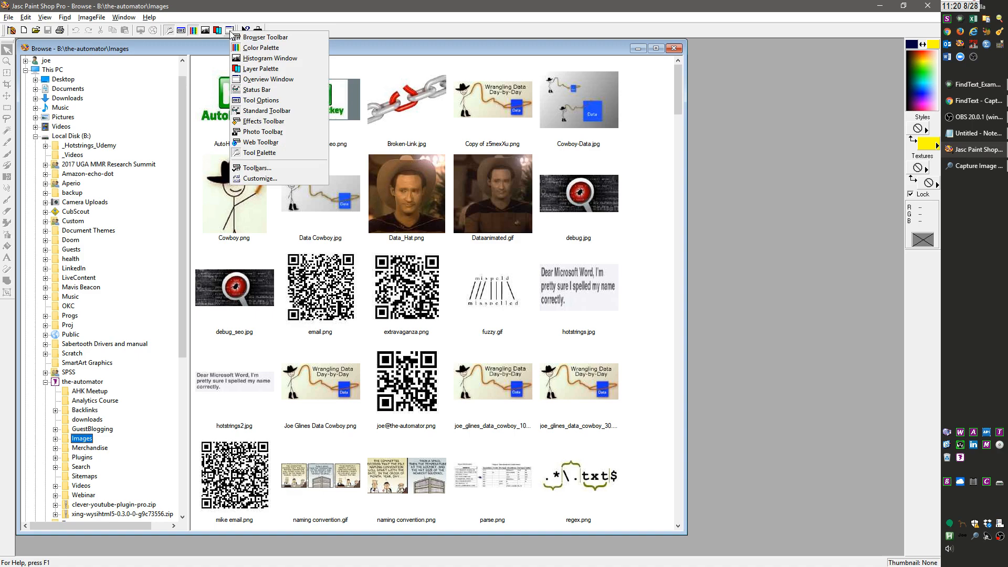
pyautogui.moveTo(270, 58)
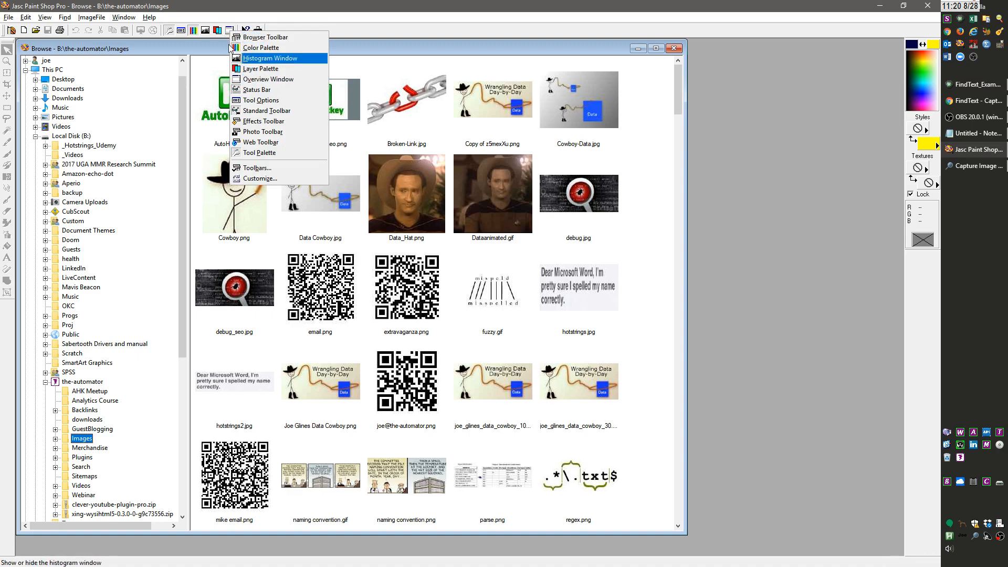
pyautogui.moveTo(268, 78)
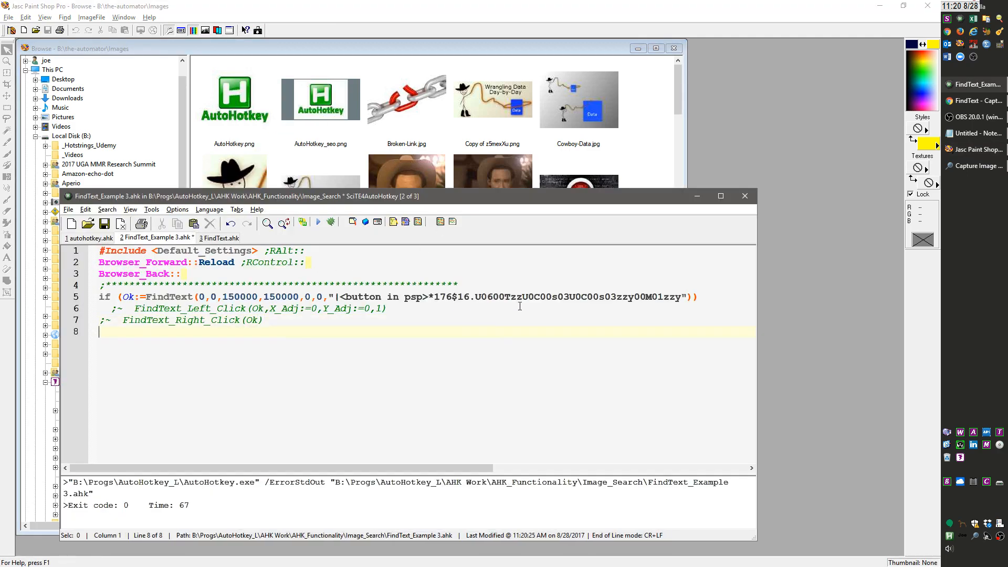
# - Add FindText_Move_Mouse and FindText_Double_Click(Ok,X_Adj:=0,Y_Adj:=0,MoveBack:=0) calls on new lines
pyautogui.write('fc.')
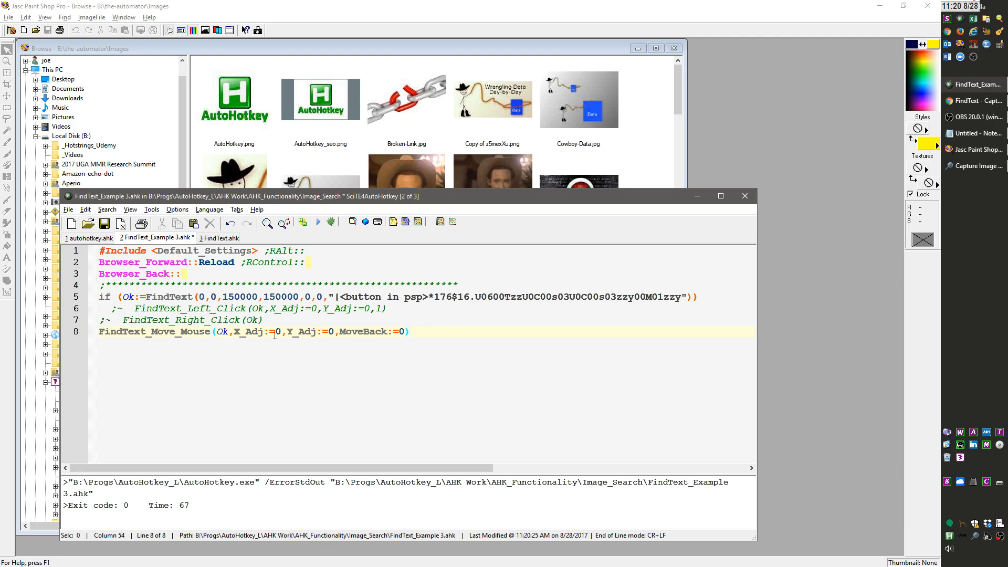
pyautogui.write('fc')
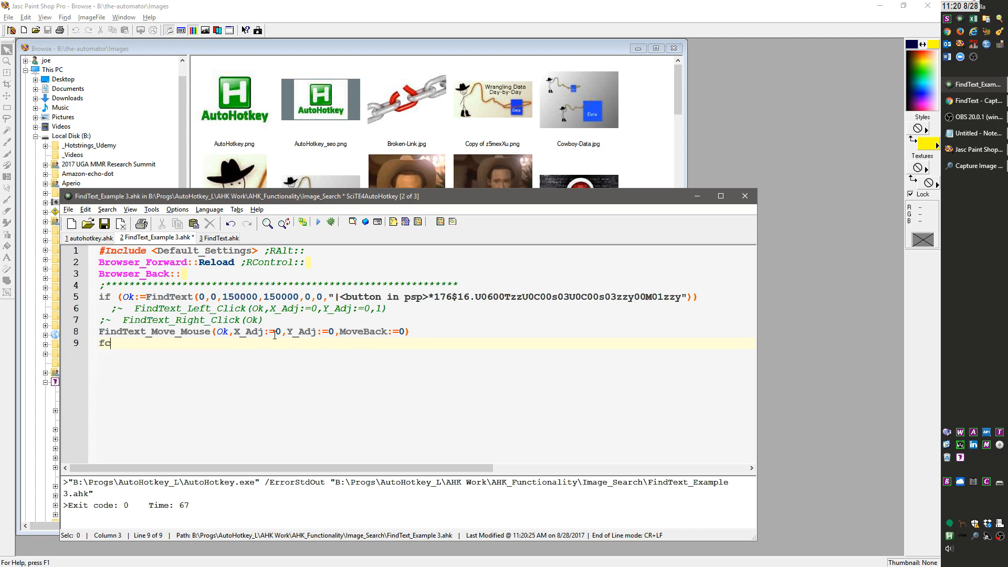
pyautogui.press('Backspace')
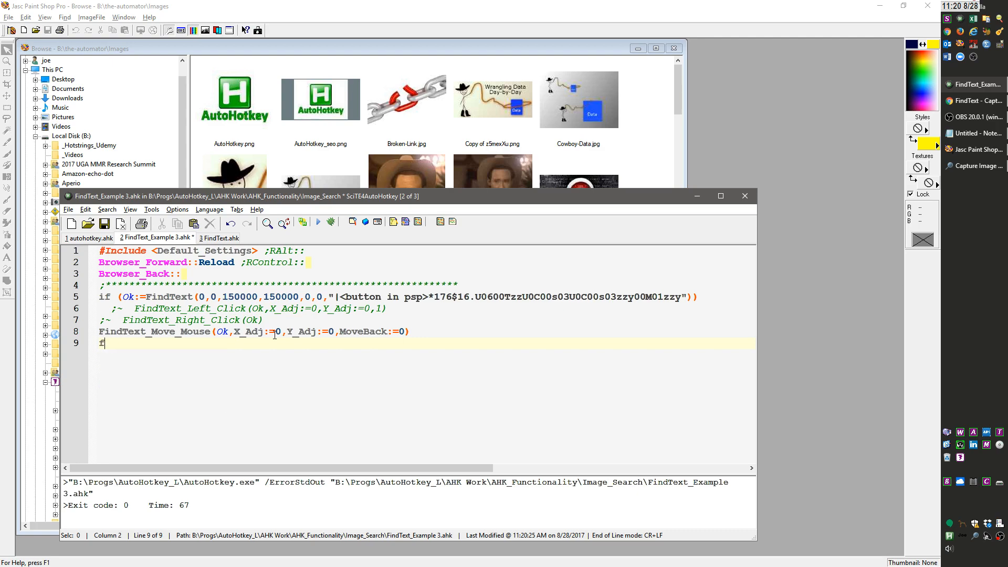
pyautogui.write('FindText_Double_Click(Ok,X_Adj:=0,Y_Adj:=0,MoveBack:=0)')
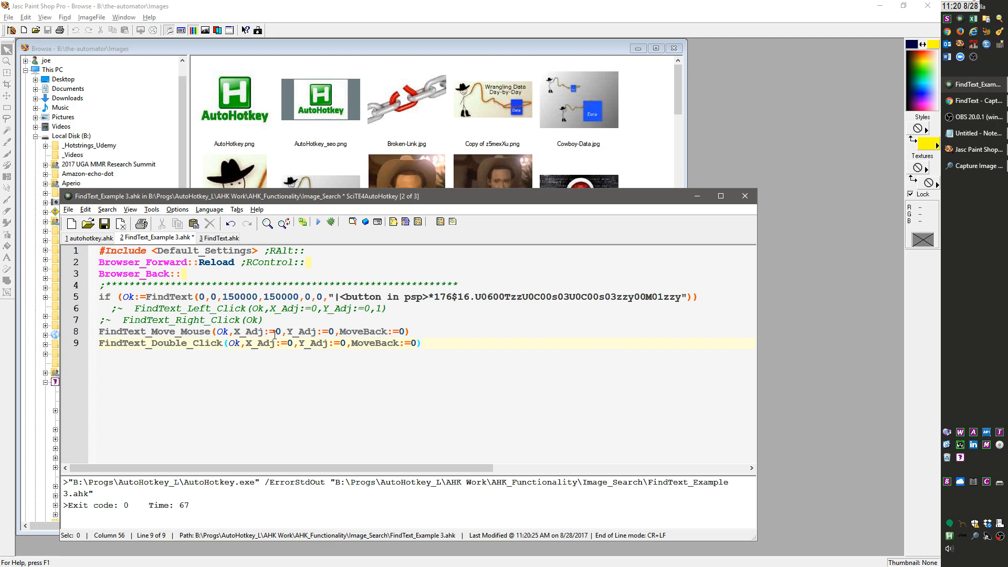
pyautogui.moveTo(259, 140)
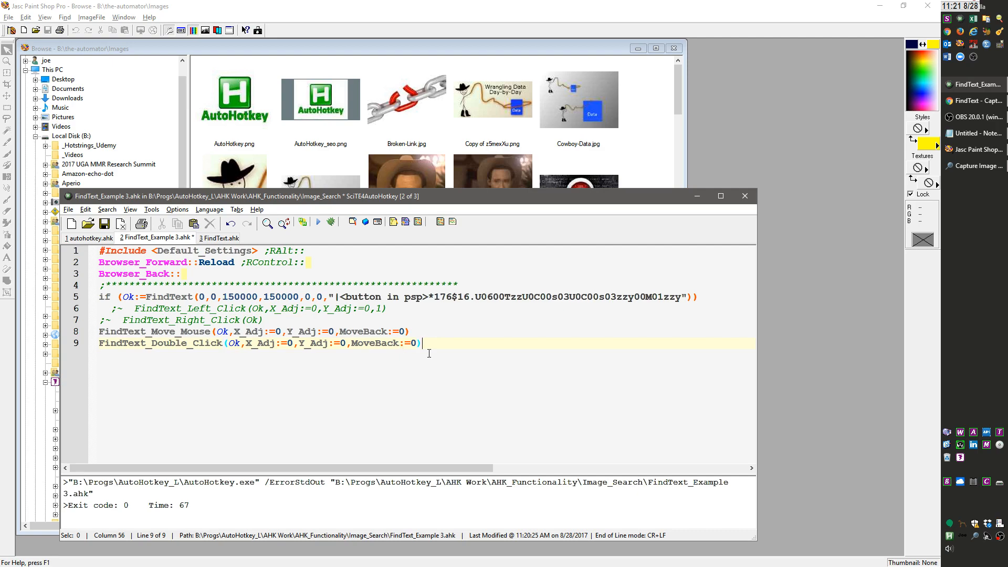
pyautogui.press('enter')
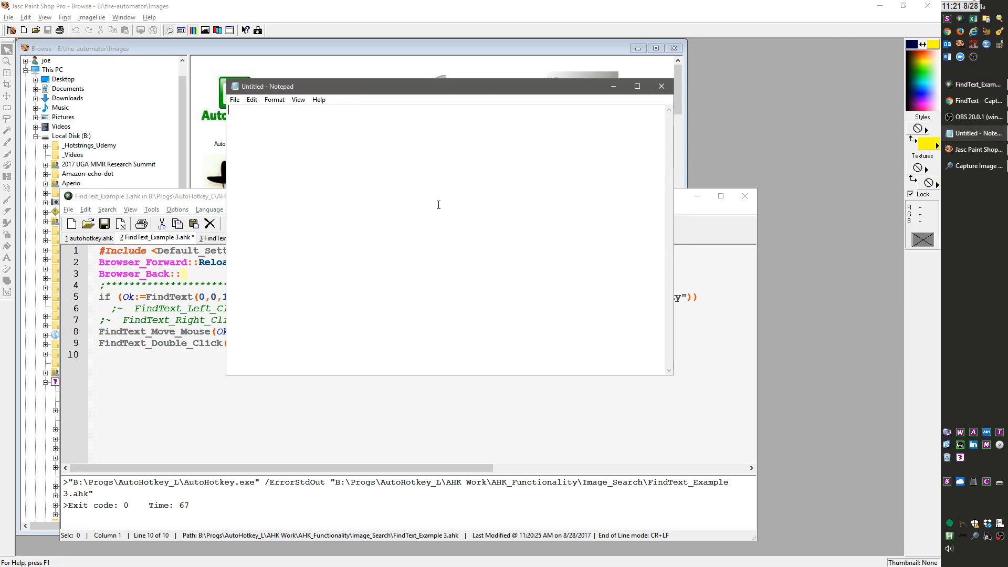
# - Add a FindText_Send_Text(Ok,"text sent",EnterKey:=1,...) call on line 10
pyautogui.write('f')
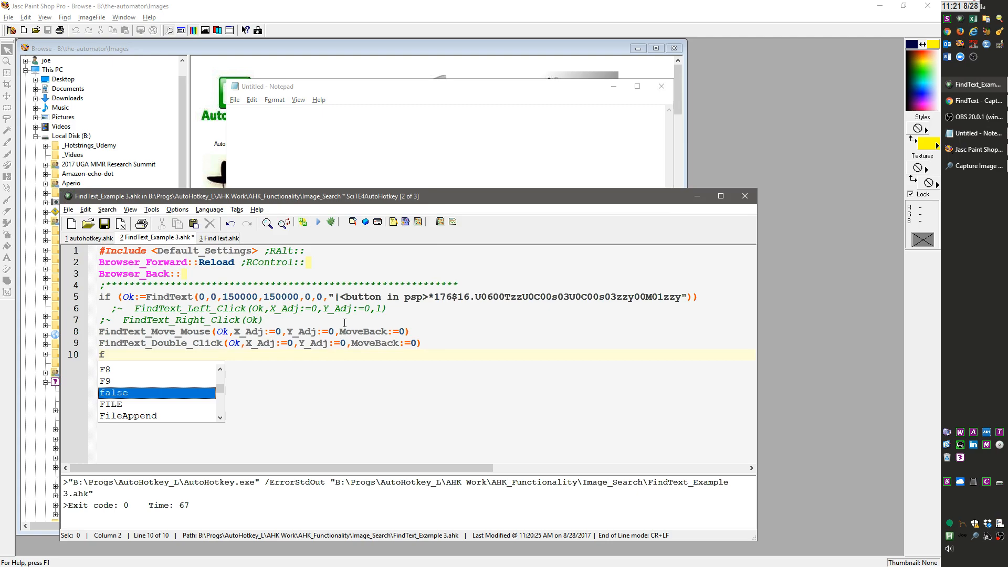
pyautogui.write('FindText_Send_Text(Ok,"text sent",EnterKey:=1,X_Adj:=0,Y_Adj:=0,MoveBack:=0)')
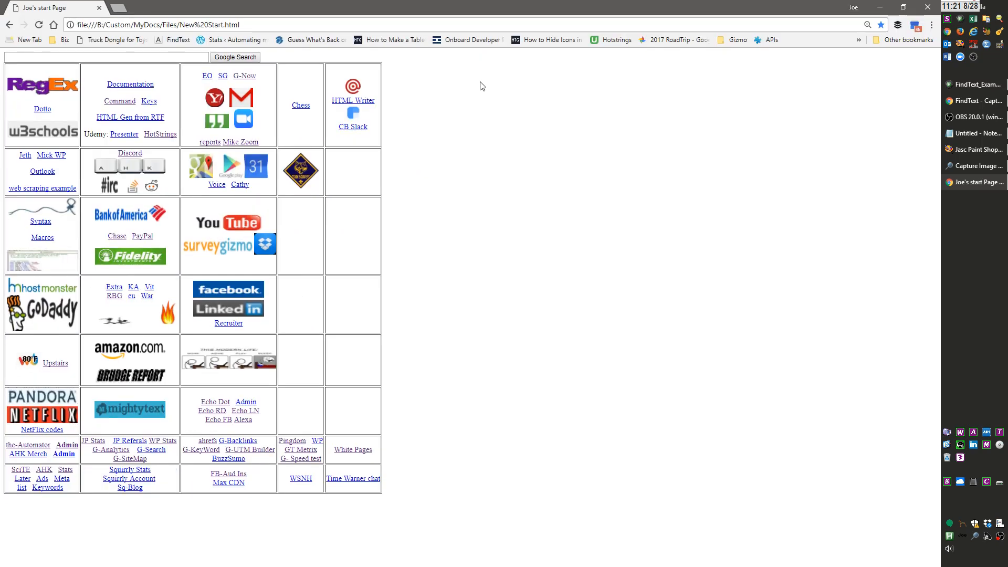
# - Load the Facebook news feed from the start page link in Chrome
pyautogui.click(228, 289)
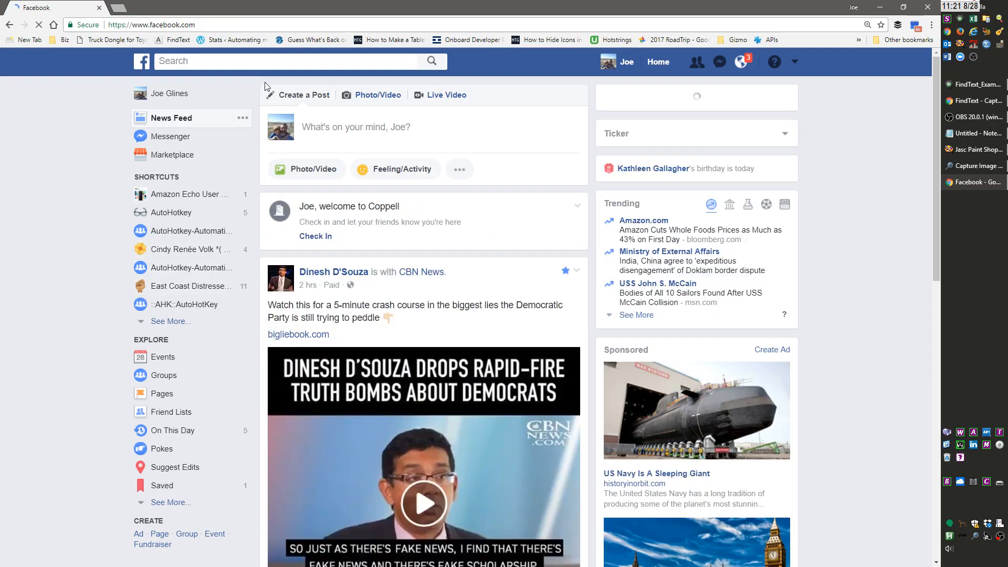
pyautogui.click(741, 62)
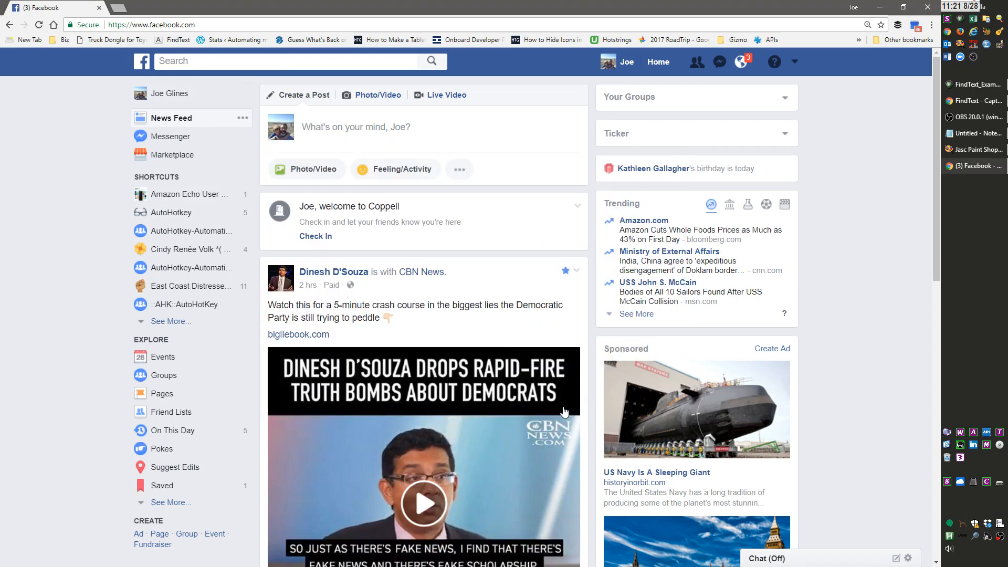
# - Capture the Facebook Search box as a new FindText pattern string
pyautogui.click(973, 182)
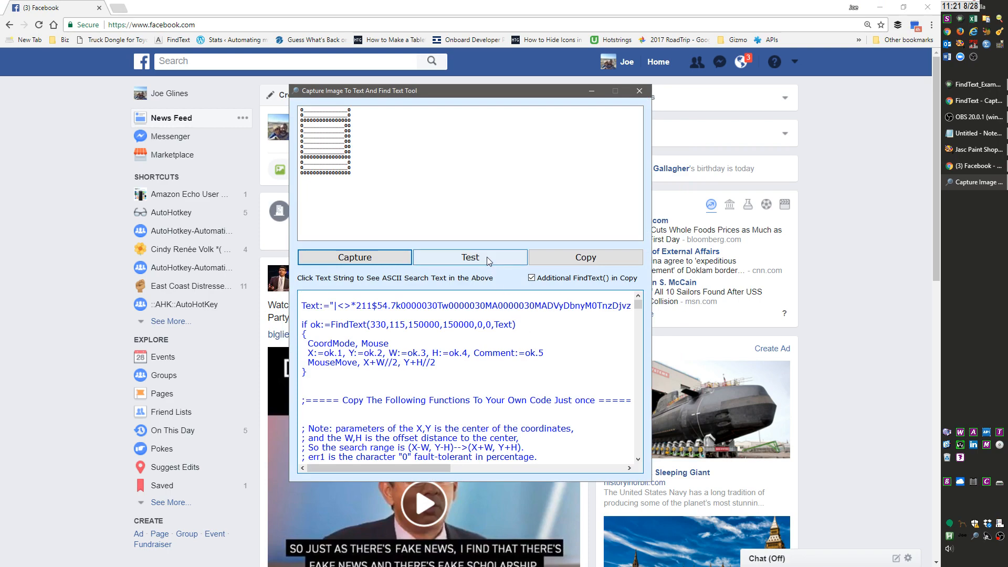
pyautogui.click(639, 91)
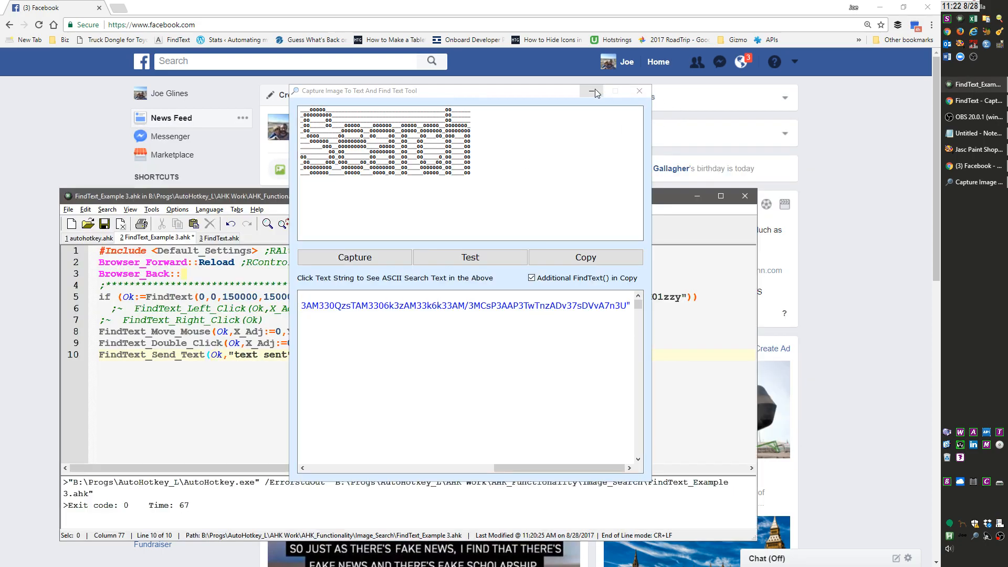
# - Add the new if (ok:=FindText(...)) check for the Facebook search pattern in the script
pyautogui.click(592, 91)
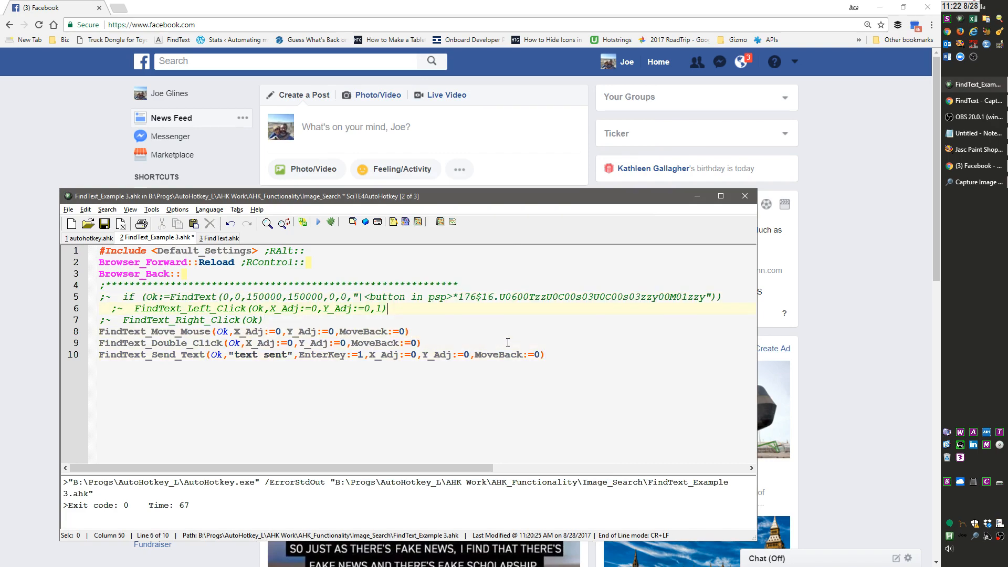
pyautogui.write('f')
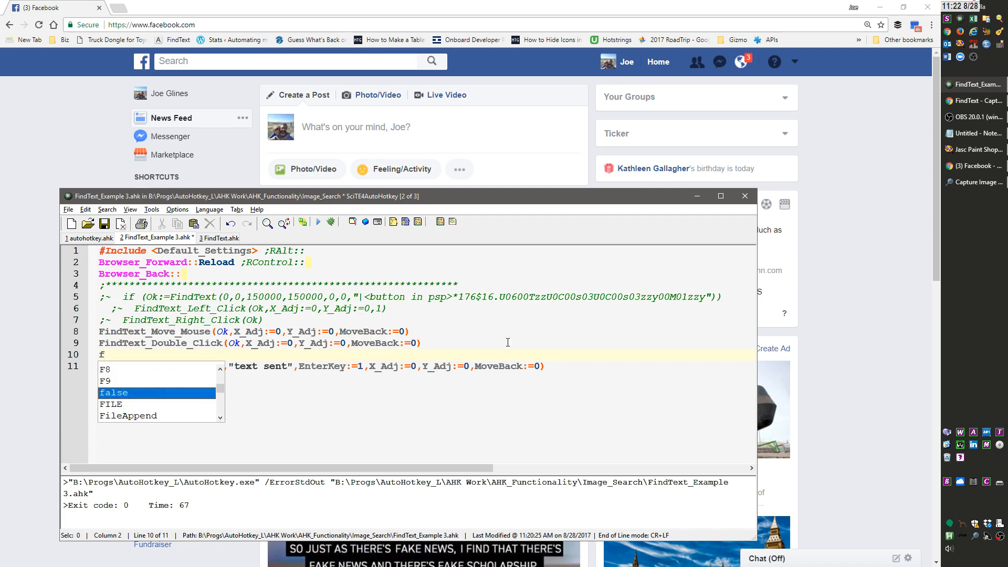
pyautogui.write('if (ok:=FindText(0,0,150000,150000,0,0,""))')
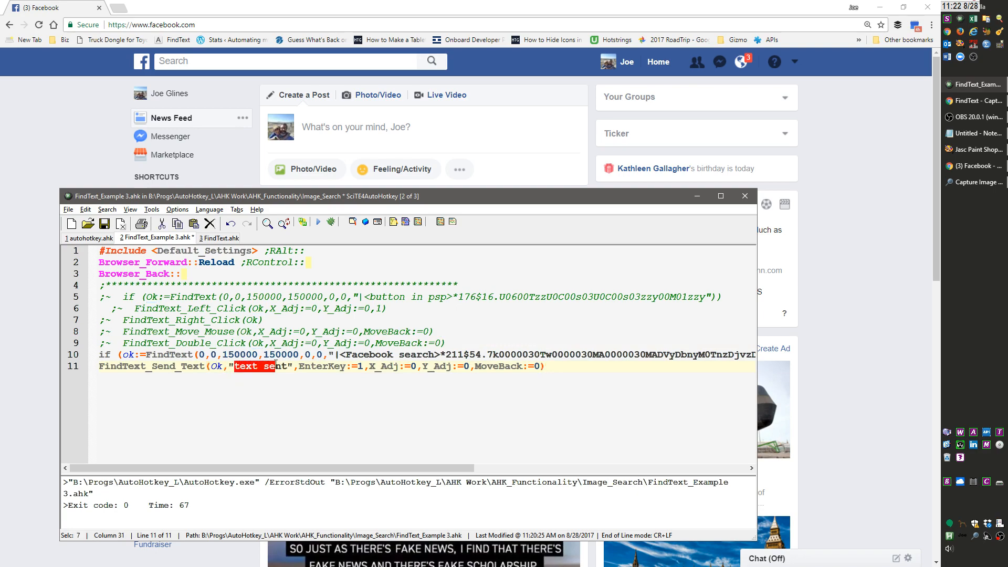
# - Change the FindText_Send_Text string to "my example"
pyautogui.write('nt')
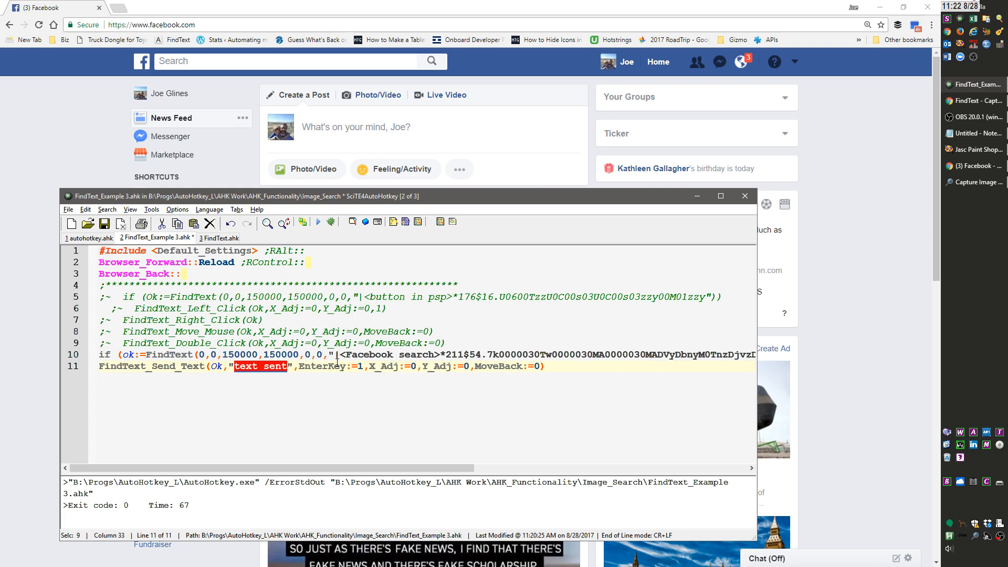
pyautogui.write('my example')
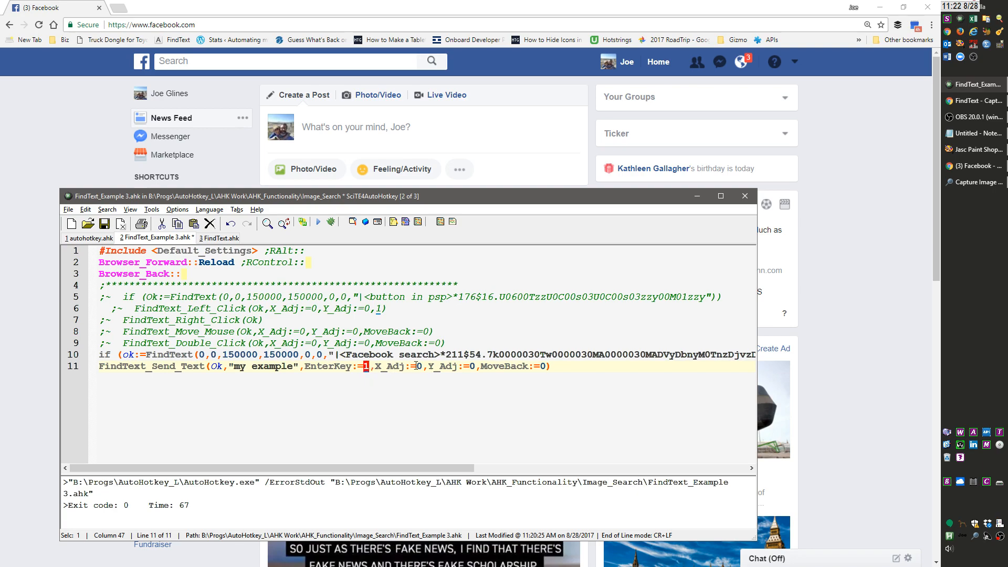
pyautogui.moveTo(469, 369)
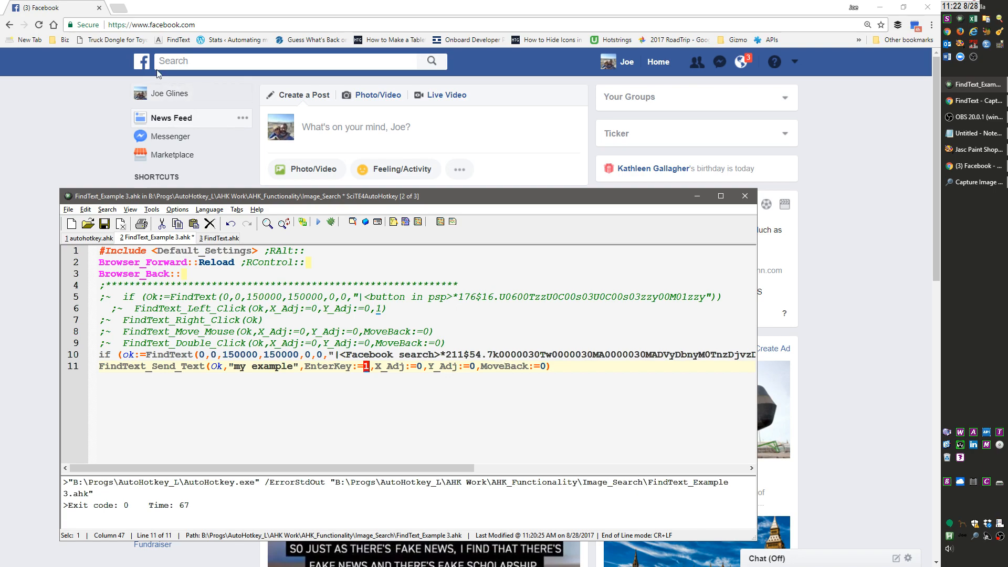
pyautogui.moveTo(124, 66)
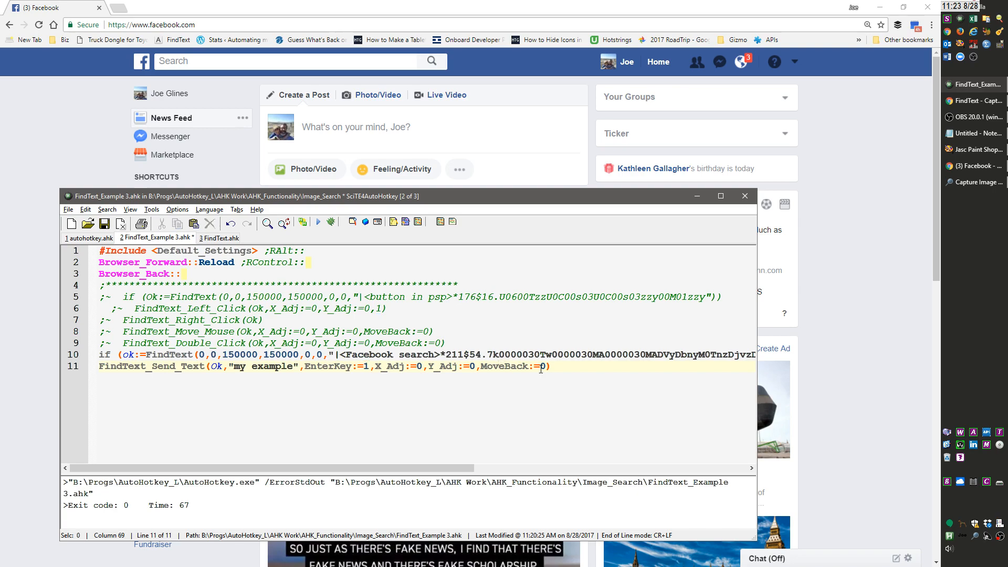
# - Set MoveBack:=1 and EnterKey:=0, then run the script so Facebook search holds "my example"
pyautogui.write('1')
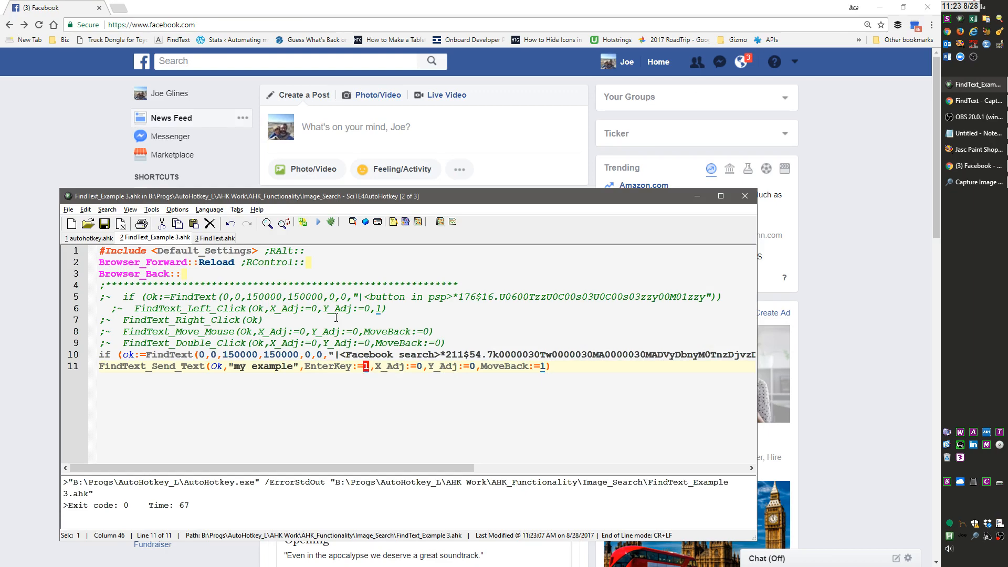
pyautogui.moveTo(491, 334)
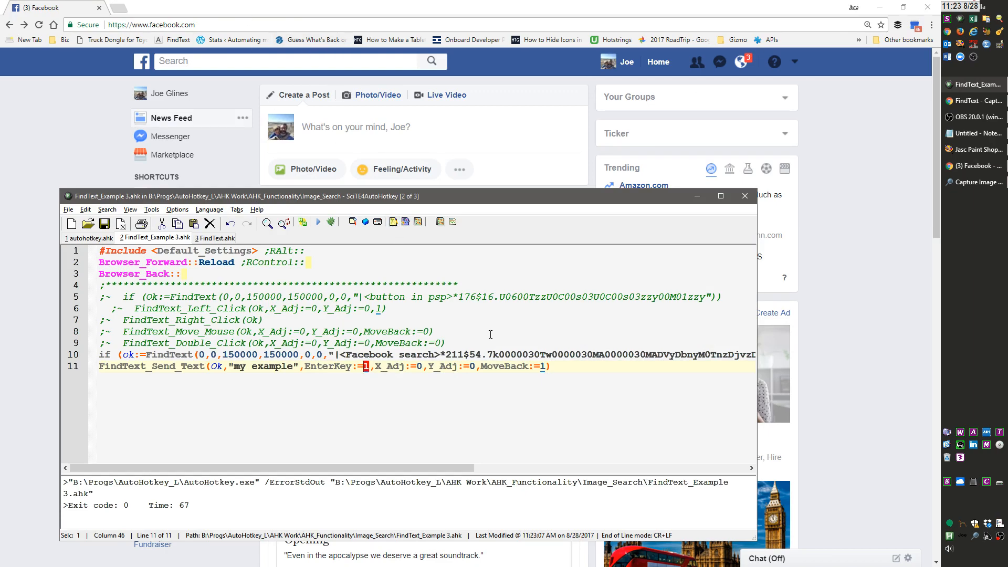
pyautogui.write('0')
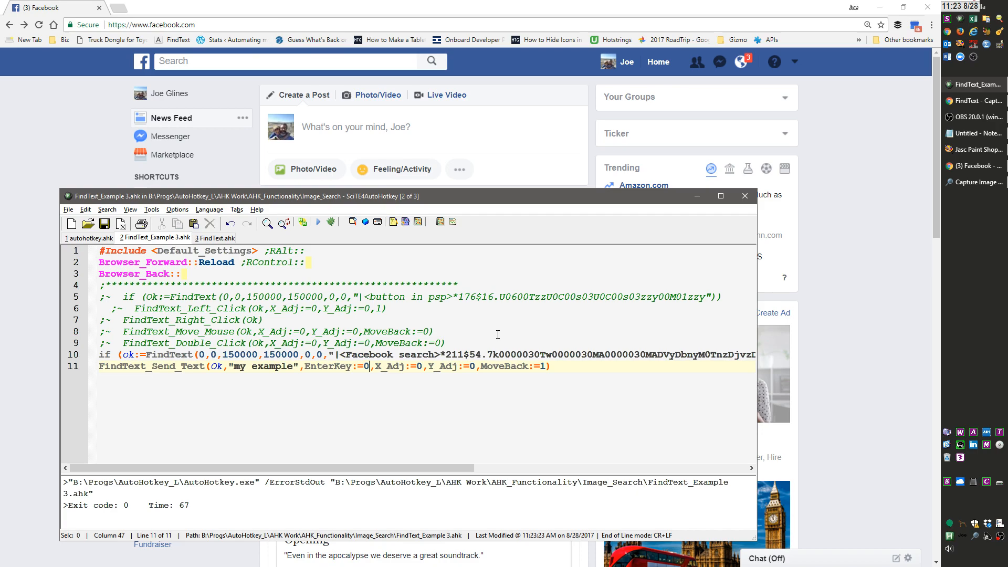
pyautogui.write('my example')
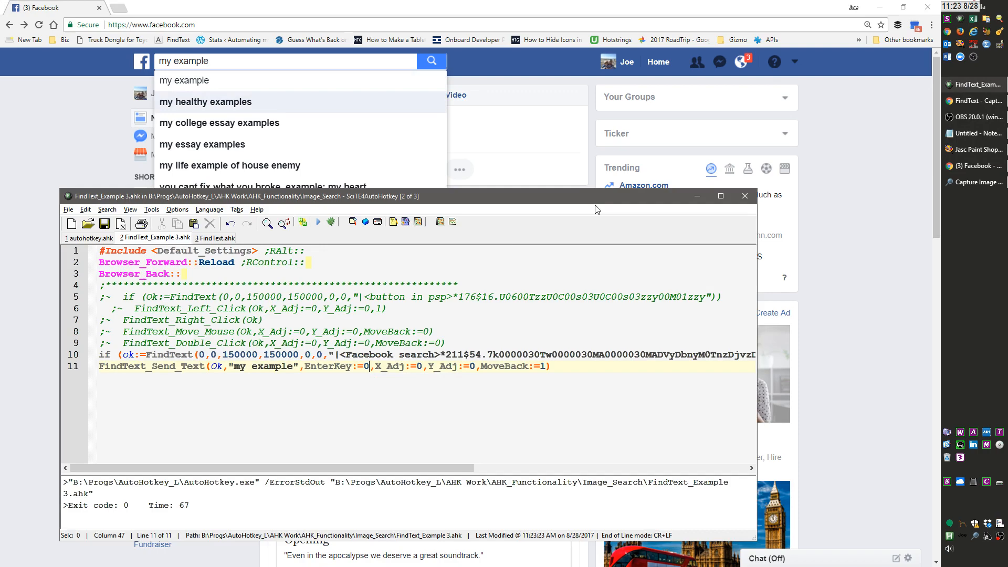
# - Show the FindText.ahk library at the FindText_Send_Text function definition
pyautogui.click(218, 239)
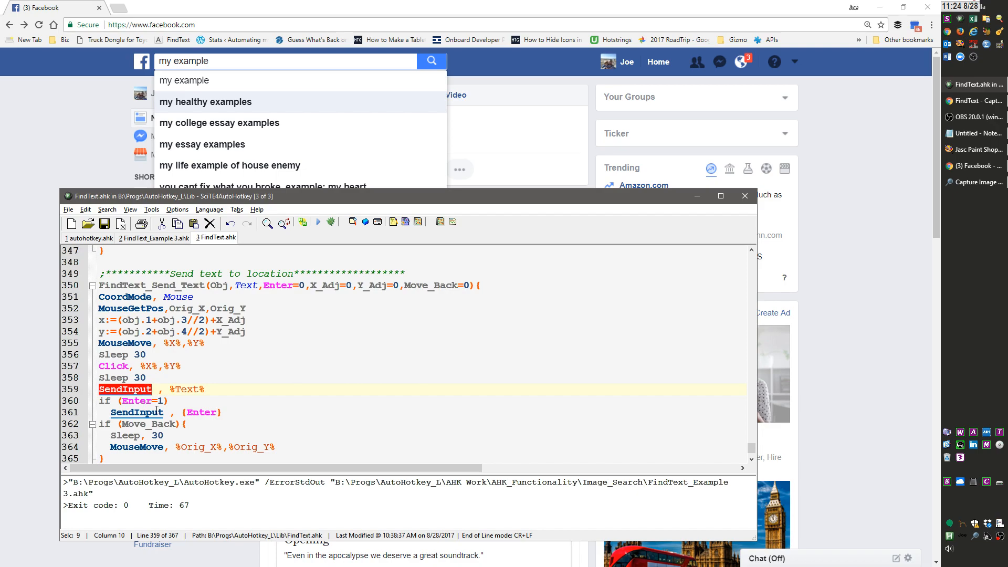
pyautogui.moveTo(241, 405)
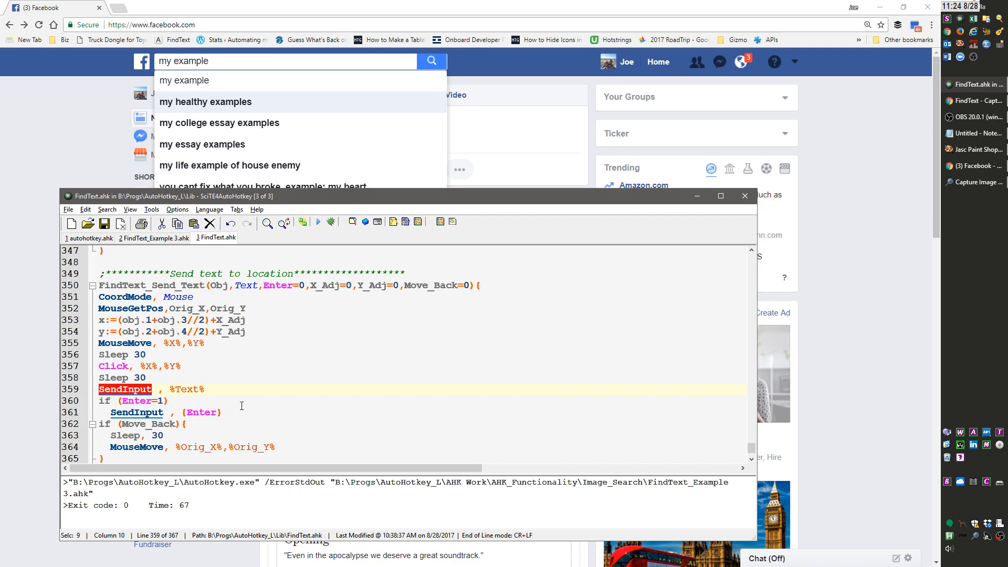
pyautogui.moveTo(221, 406)
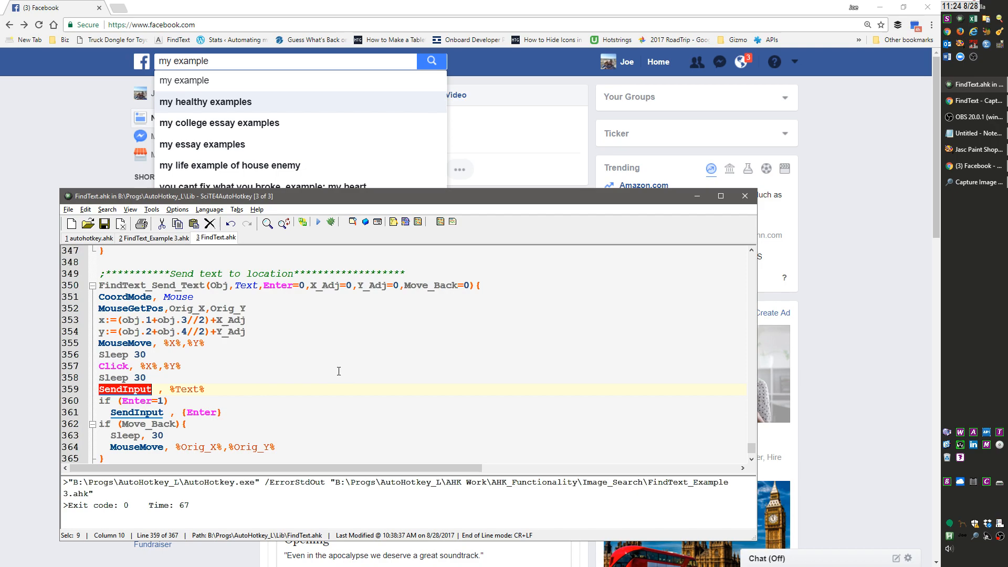
pyautogui.moveTo(592, 171)
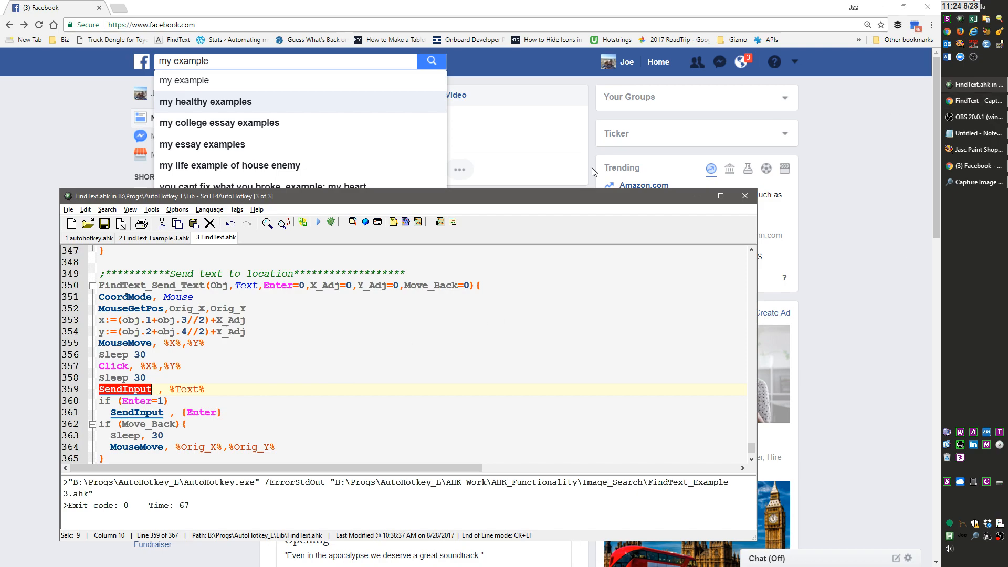